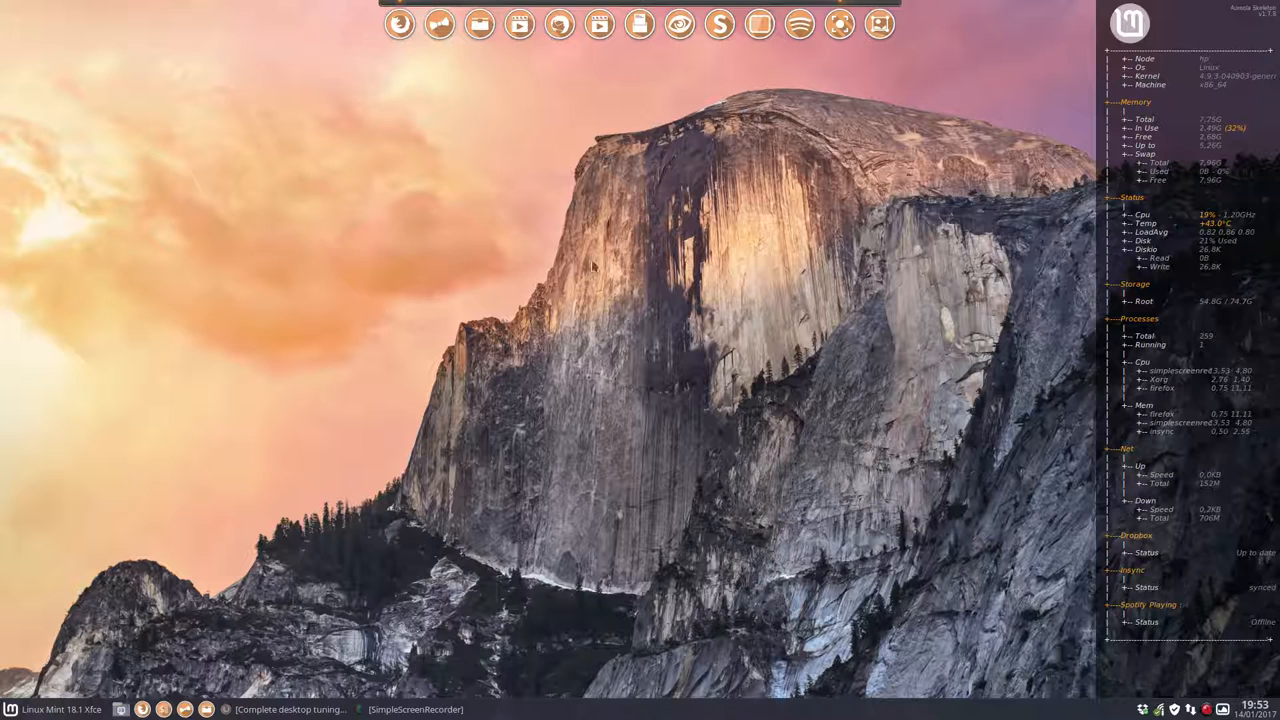
{"action": "mouse_move", "coordinate": [1007, 638]}
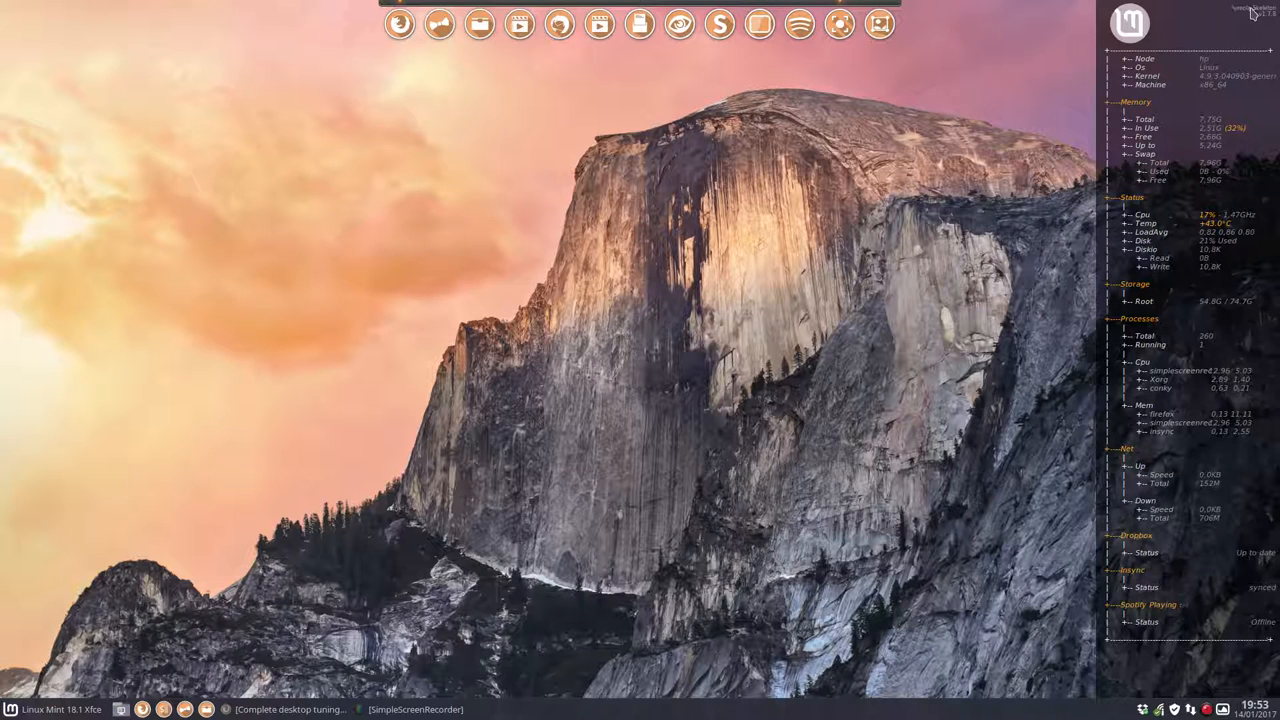
{"action": "mouse_move", "coordinate": [975, 530]}
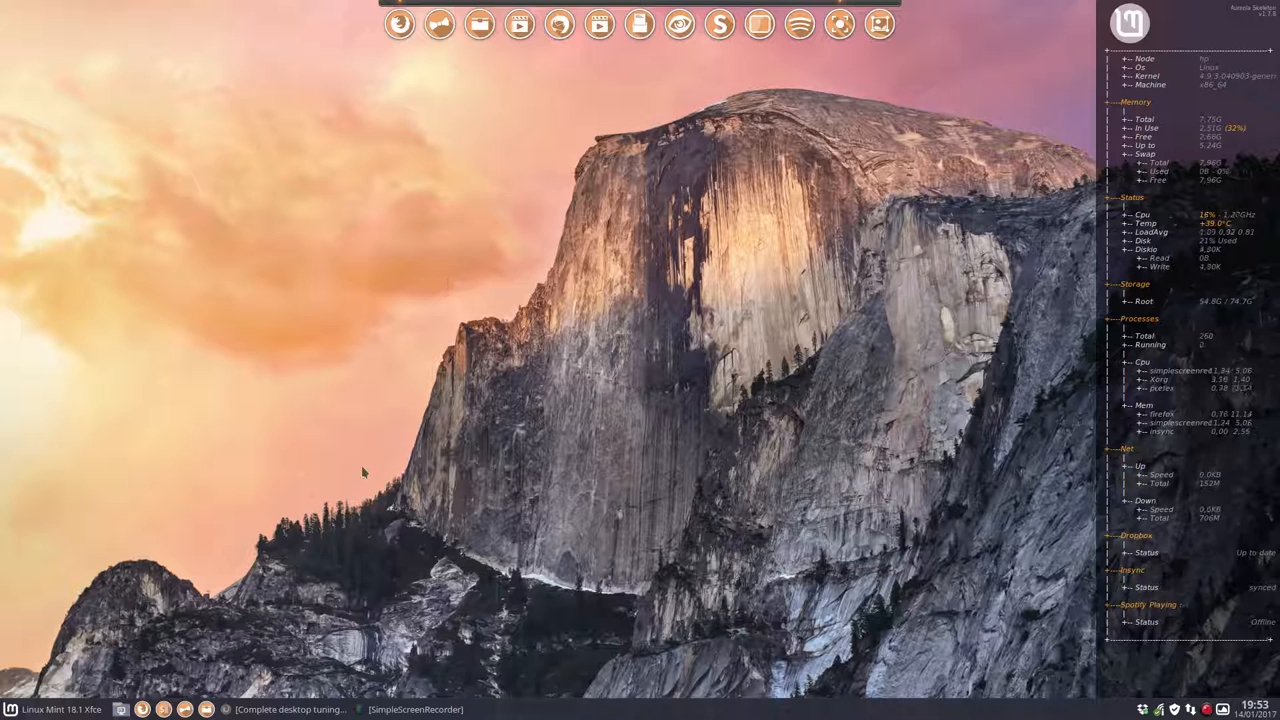
{"action": "mouse_move", "coordinate": [489, 570]}
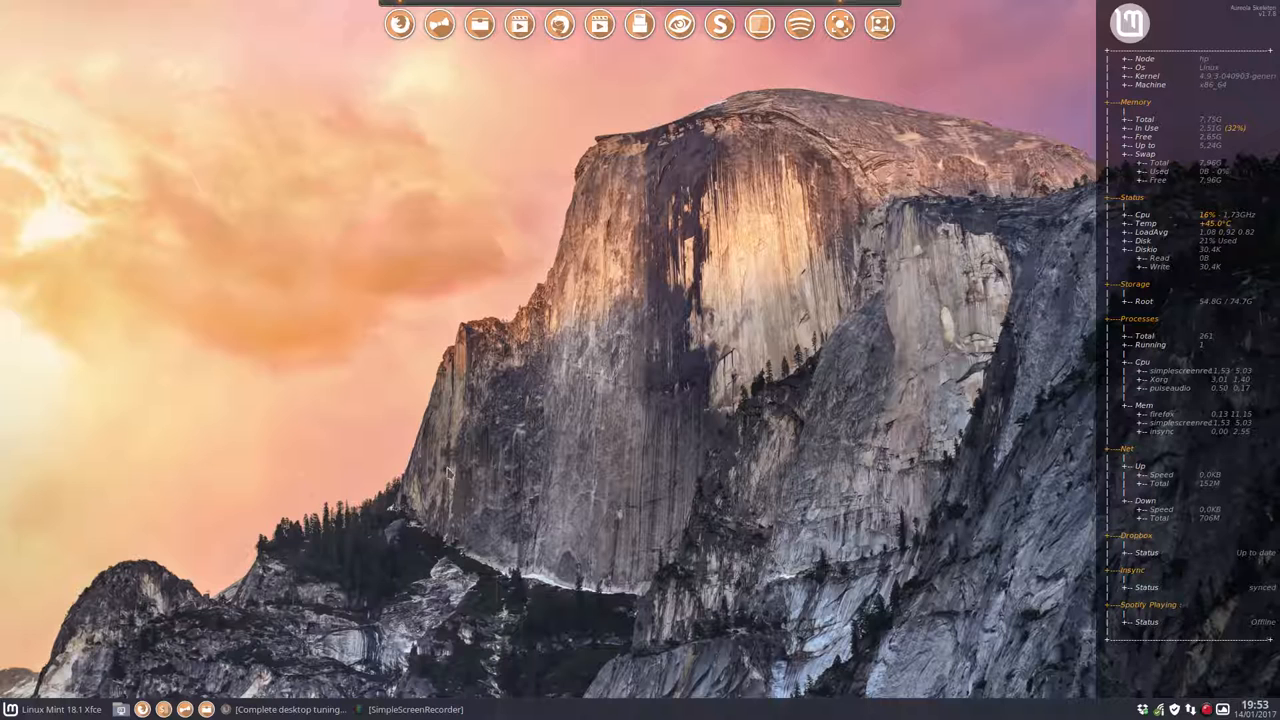
{"action": "mouse_move", "coordinate": [399, 25]}
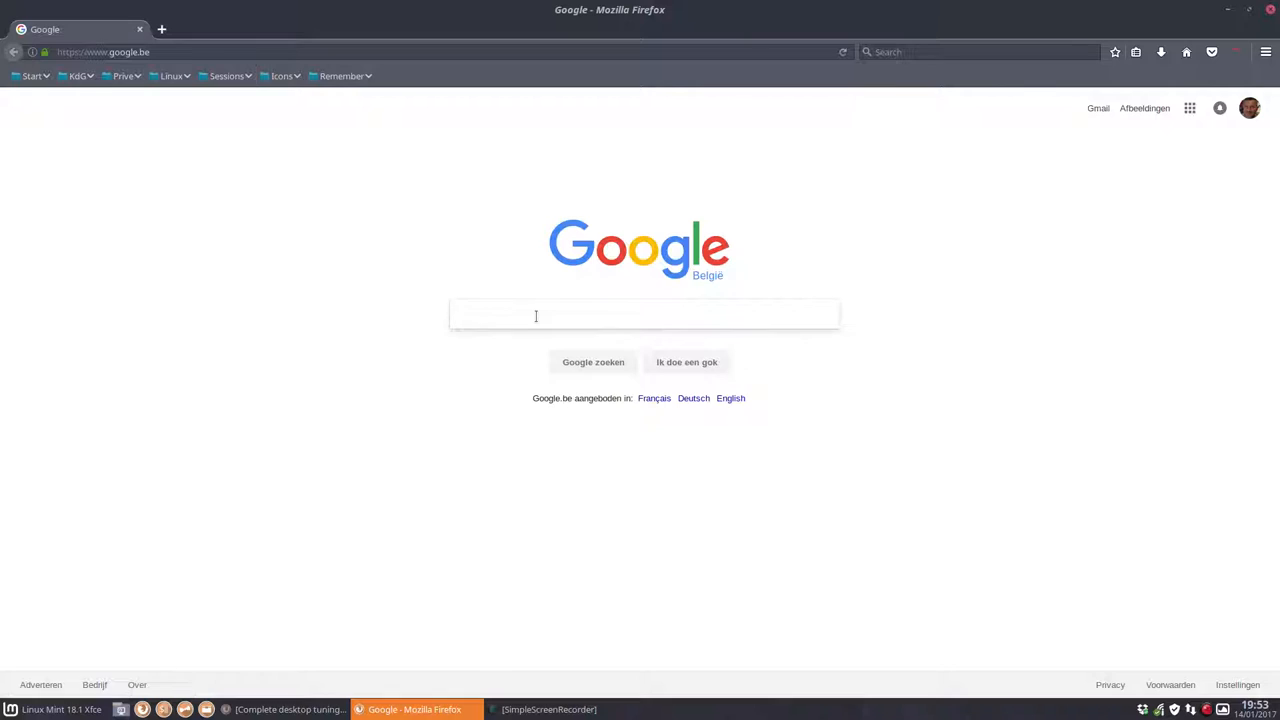
Run a Google search for 'github aureola conky' to find the Aureola repository.
{"action": "type", "text": "github"}
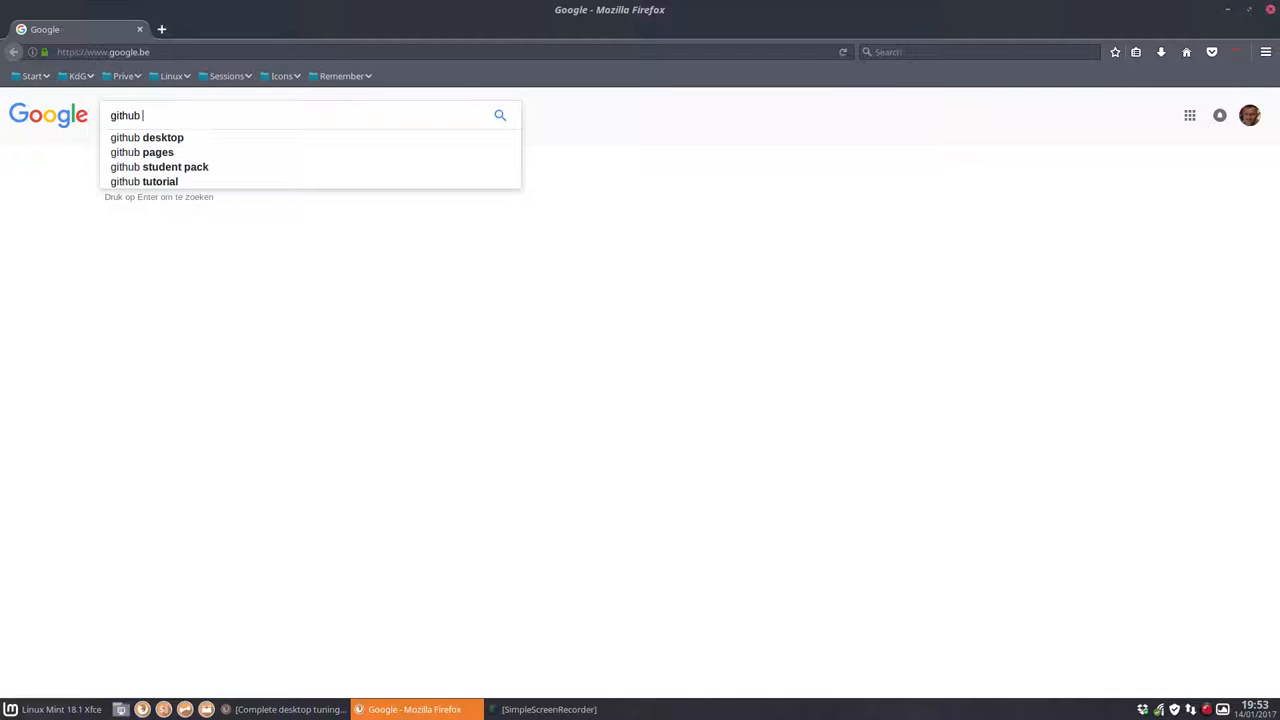
{"action": "type", "text": "aureol conky"}
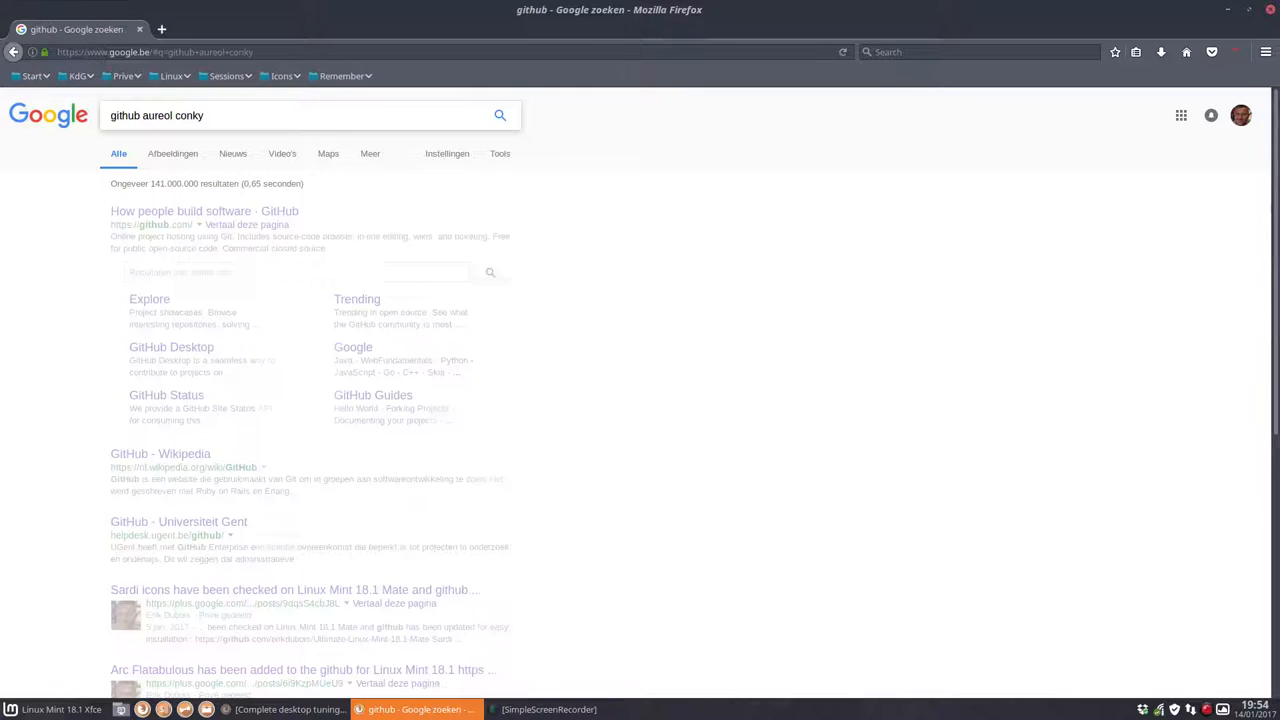
{"action": "type", "text": "a"}
{"action": "key", "text": "Return"}
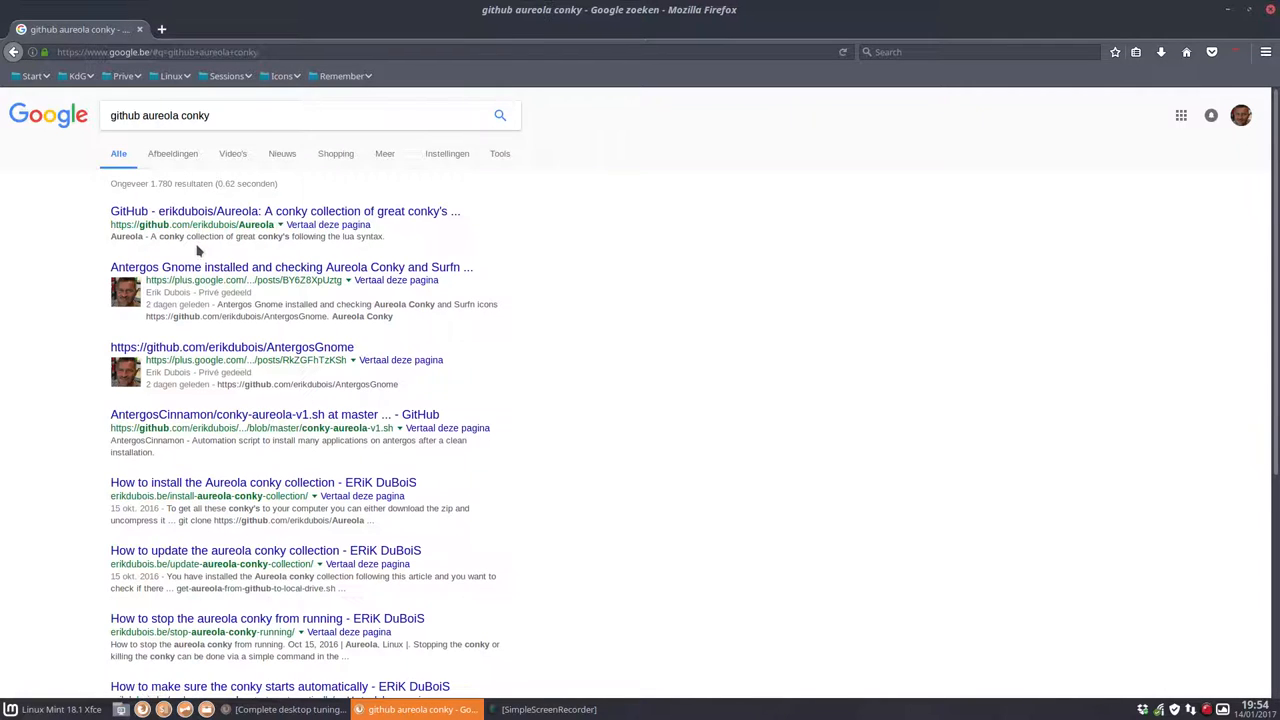
Go to the erikdubois/Aureola repository and read down through its README and conky previews.
{"action": "left_click", "coordinate": [285, 211]}
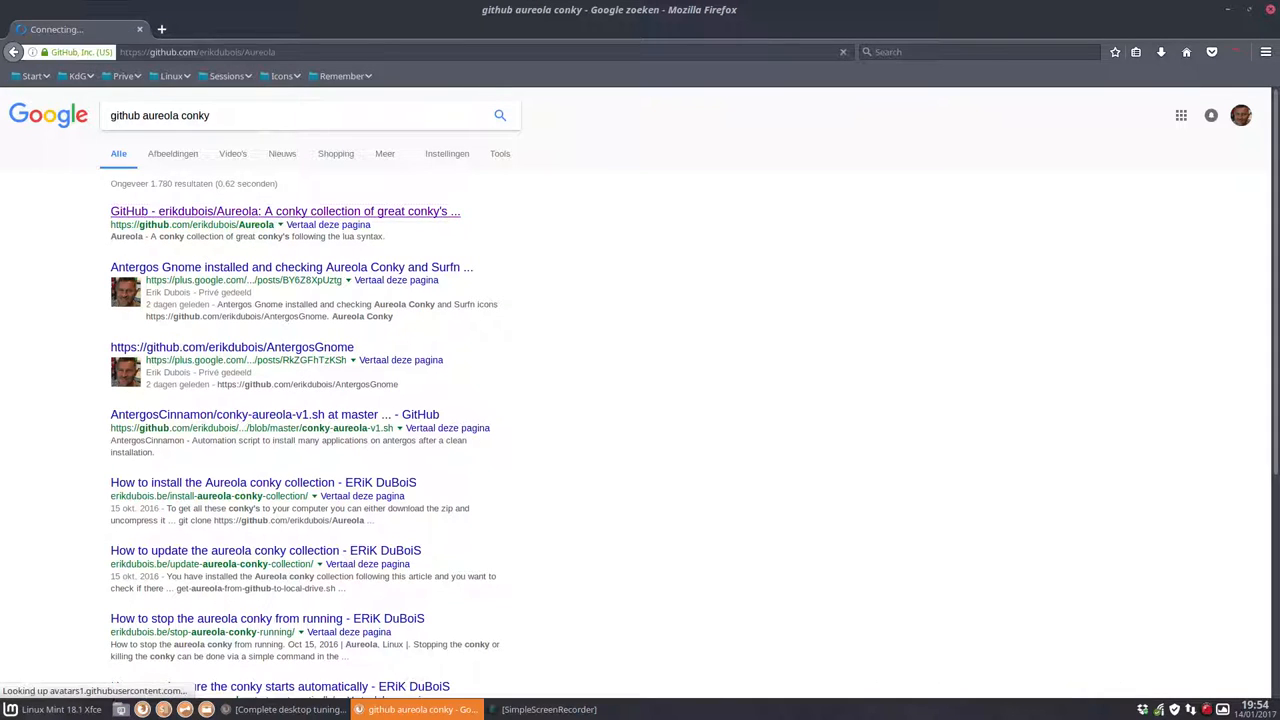
{"action": "left_click", "coordinate": [285, 211]}
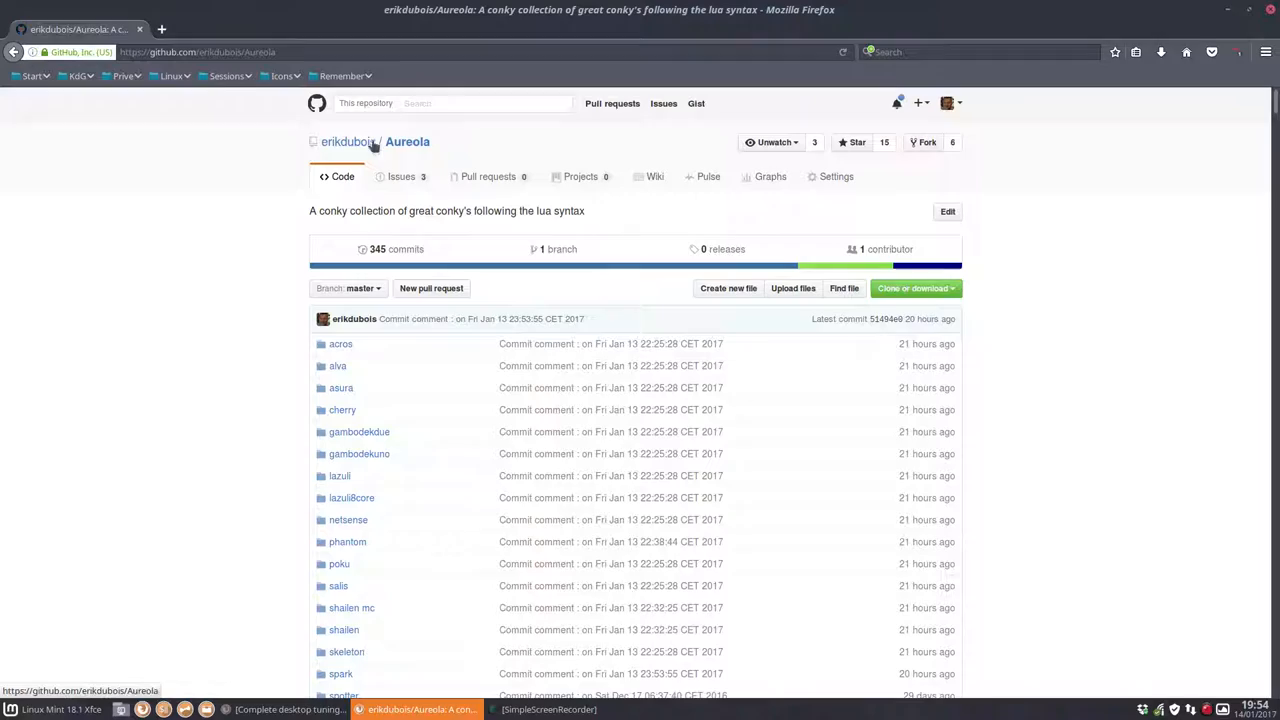
{"action": "scroll", "scroll_direction": "down", "scroll_amount": 3}
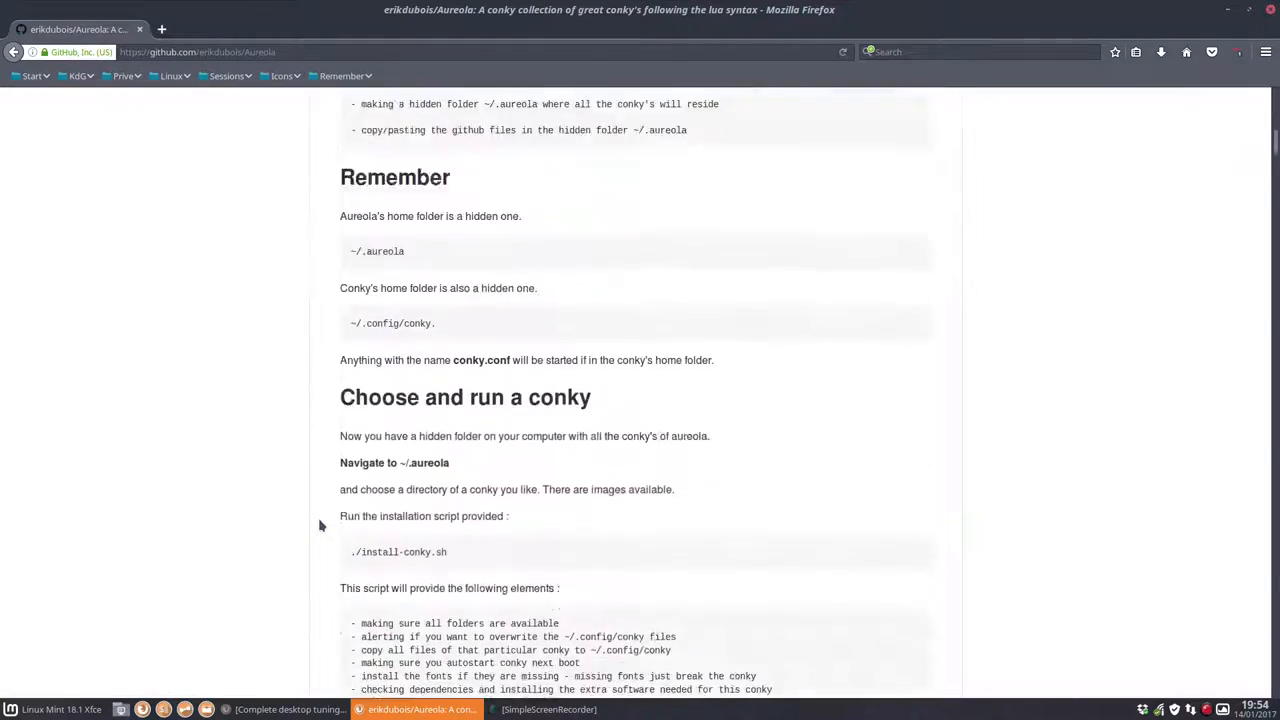
{"action": "scroll", "scroll_direction": "down", "scroll_amount": 3}
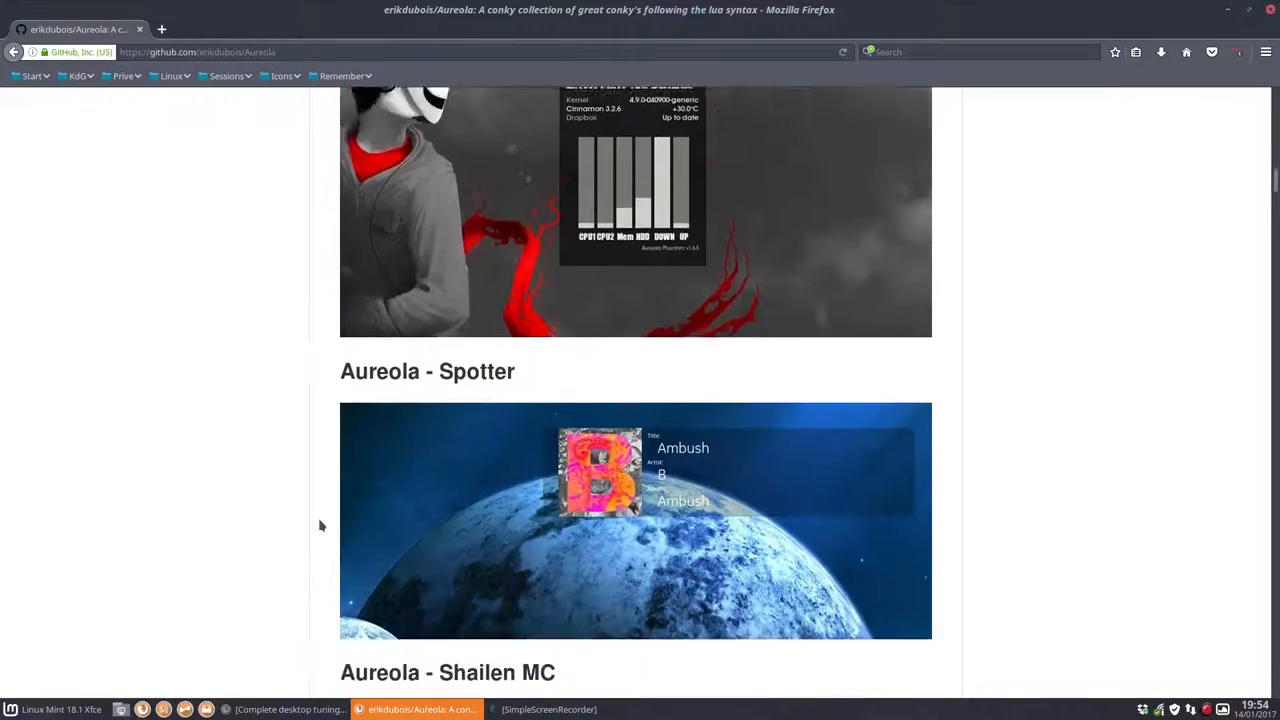
{"action": "scroll", "scroll_direction": "down", "scroll_amount": 3}
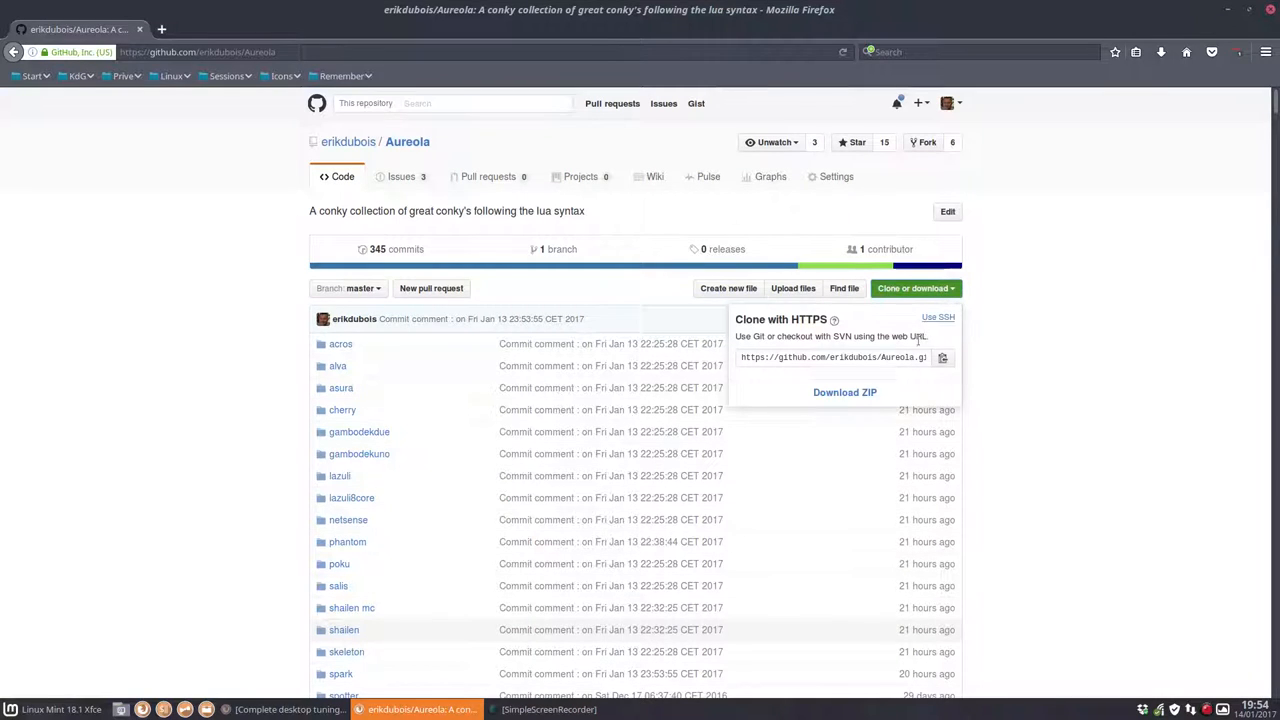
{"action": "mouse_move", "coordinate": [844, 391]}
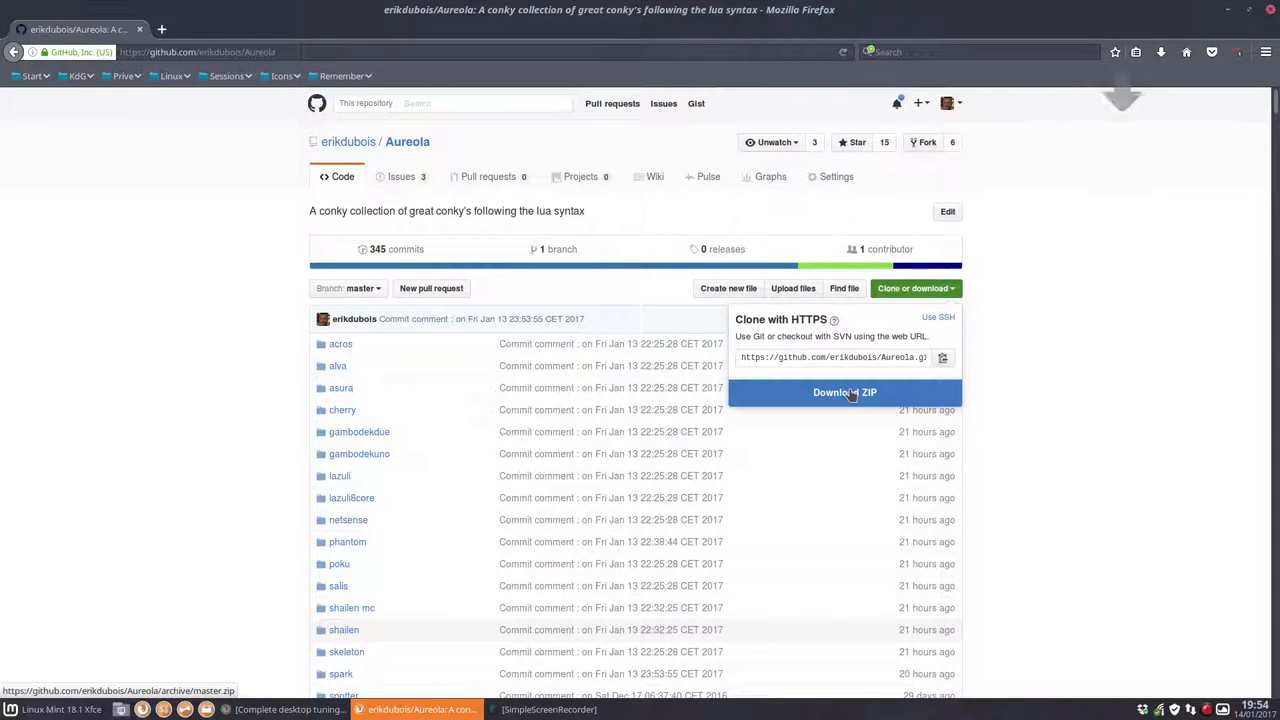
Download the Aureola repository as Aureola-master.zip via 'Download ZIP'.
{"action": "left_click", "coordinate": [844, 392]}
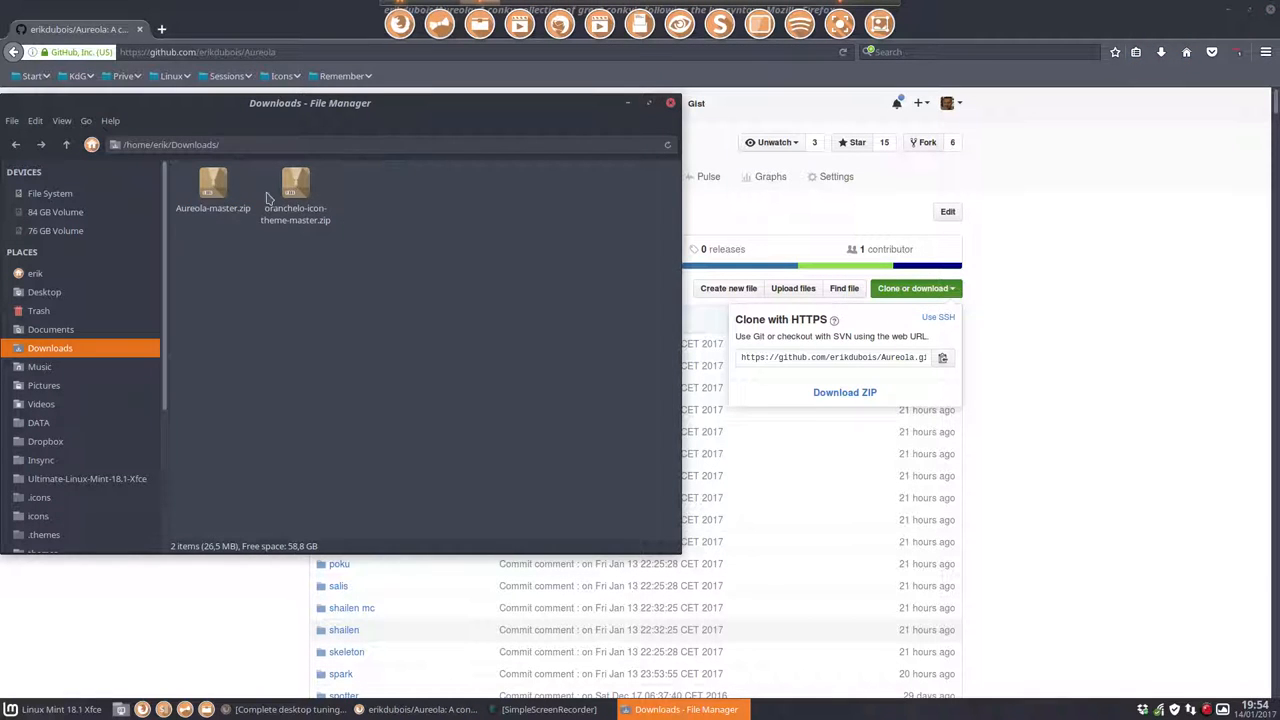
Extract Aureola-master.zip in Downloads and enter the resulting Aureola-master folder.
{"action": "right_click", "coordinate": [212, 185]}
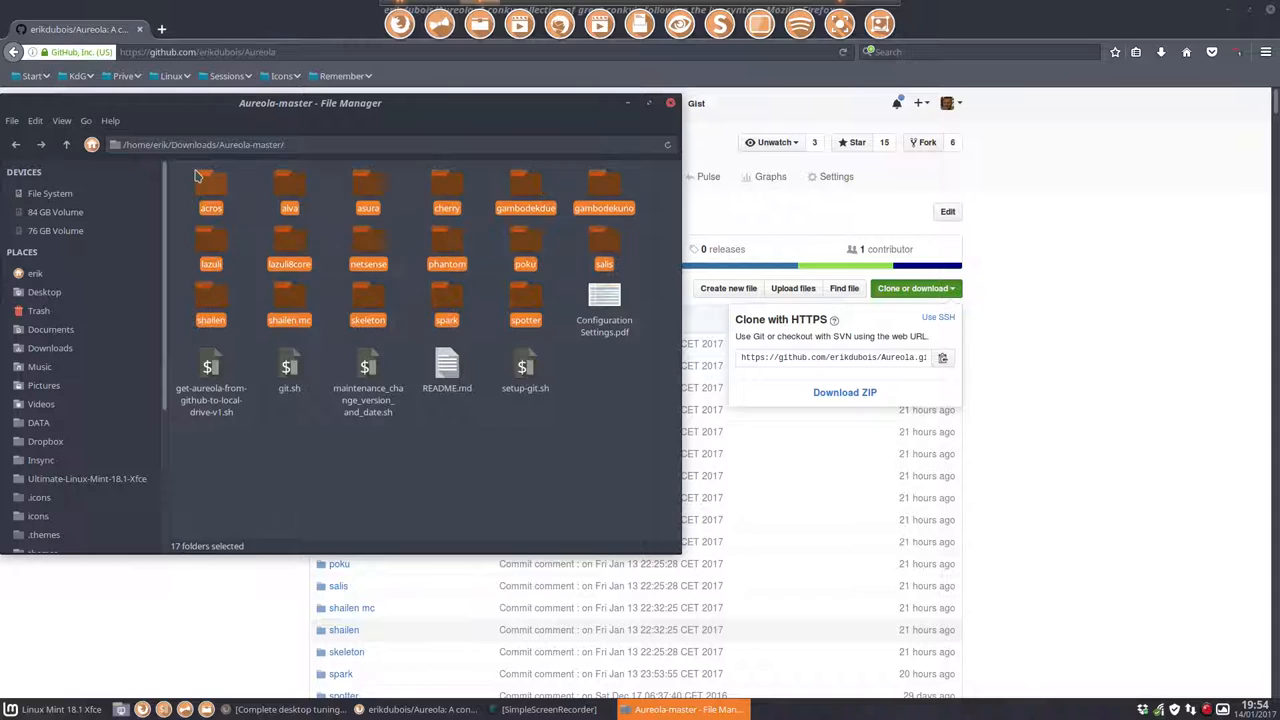
{"action": "left_click", "coordinate": [582, 440]}
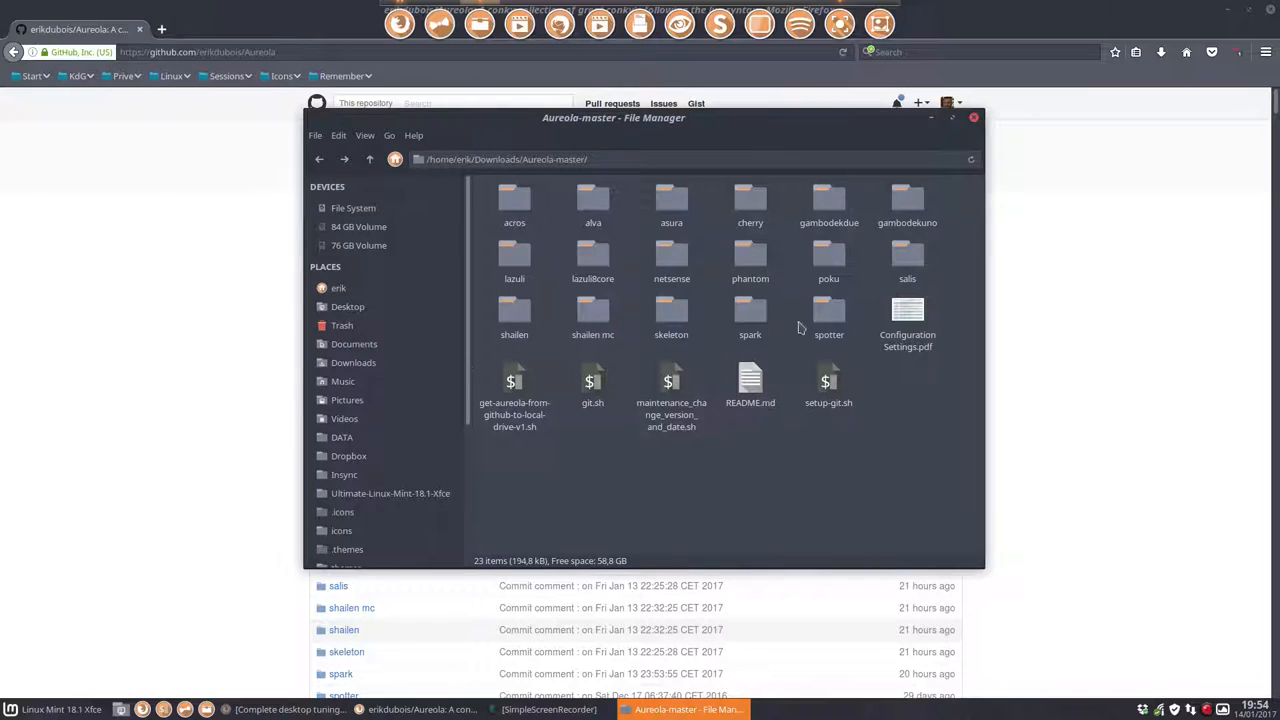
{"action": "left_click", "coordinate": [514, 383]}
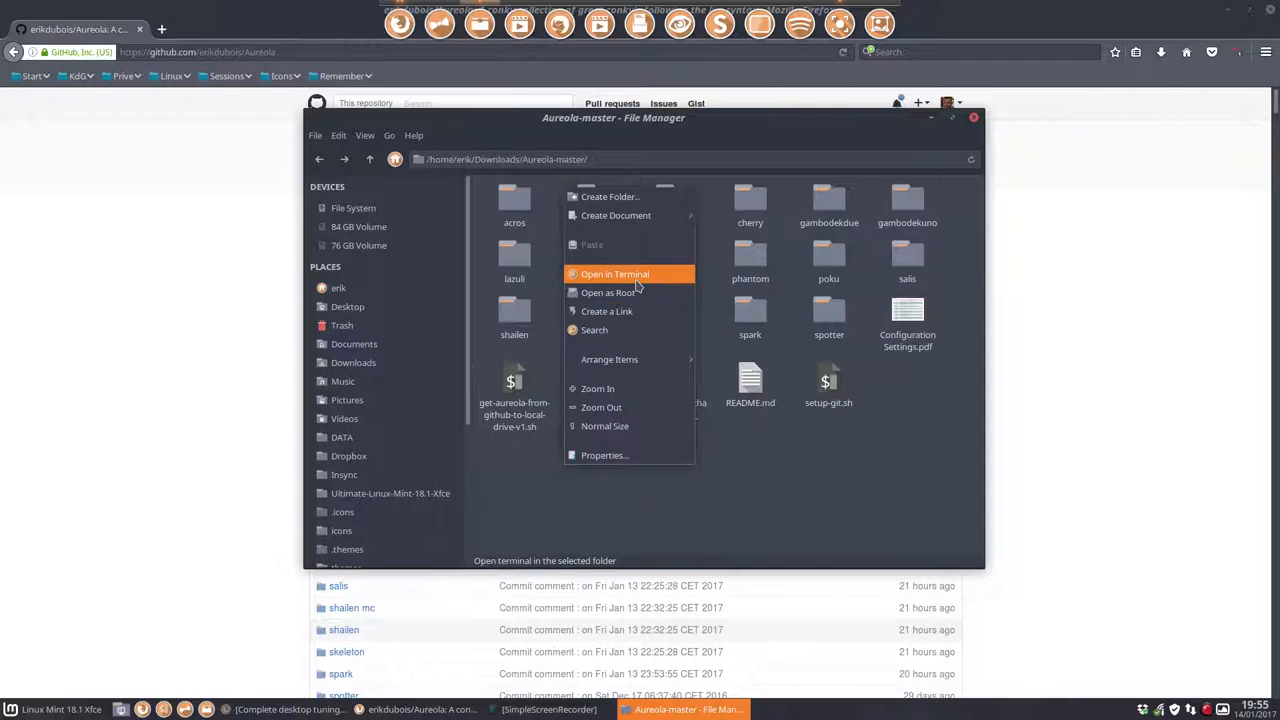
Run ./get-aureola-from-github-to-local-drive-v1.sh in a terminal and answer y to replace the aureola folder.
{"action": "left_click", "coordinate": [614, 274]}
{"action": "type", "text": "./get-aureola-from-github-to-local-drive-v1.sh"}
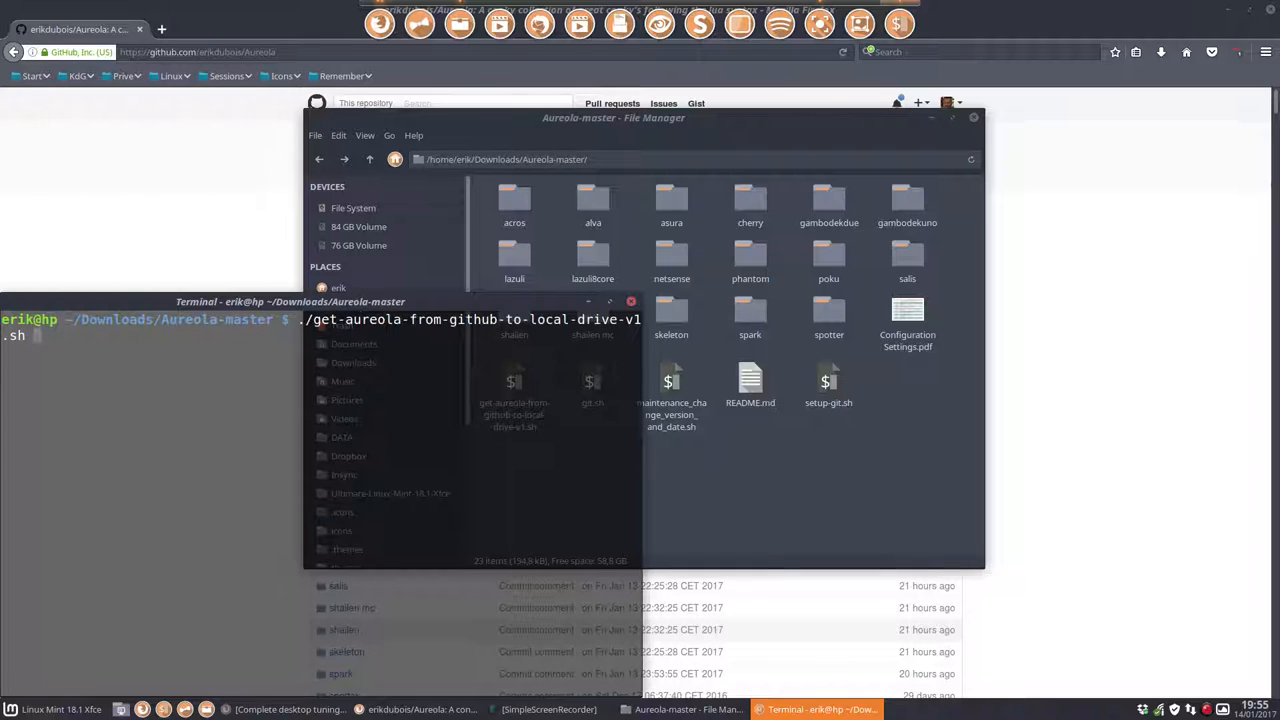
{"action": "key", "text": "Return"}
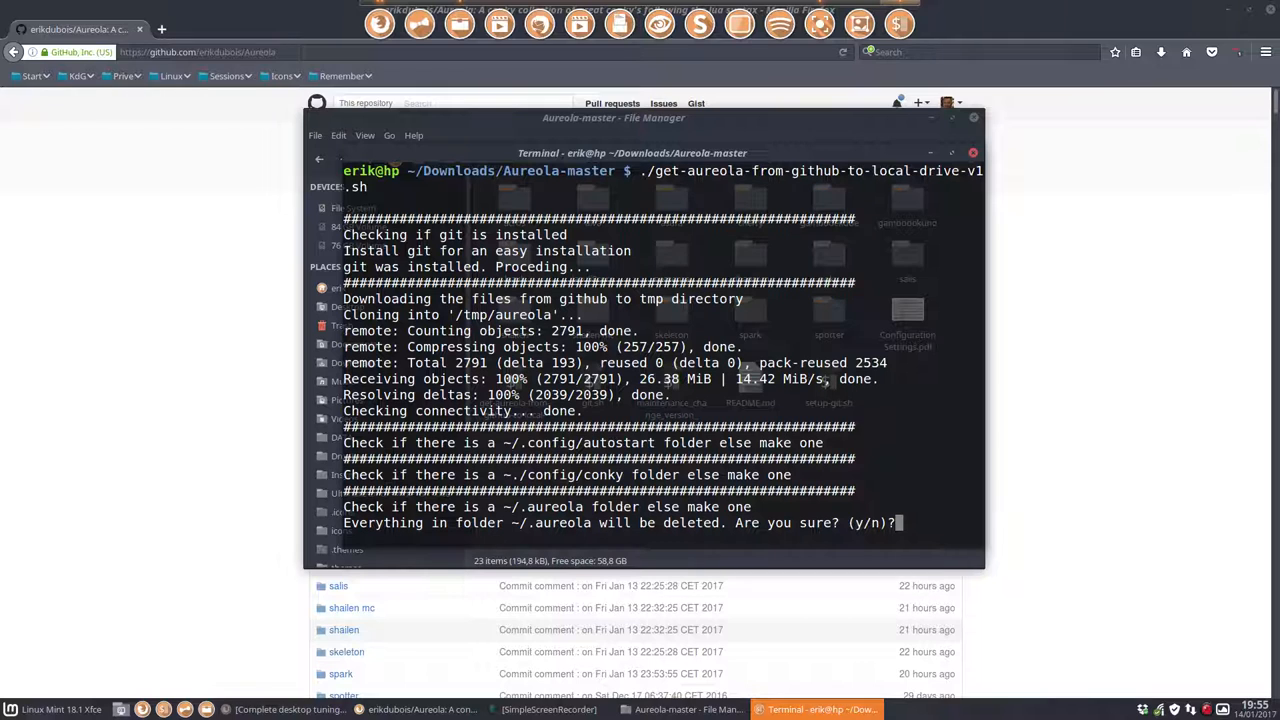
{"action": "type", "text": "y"}
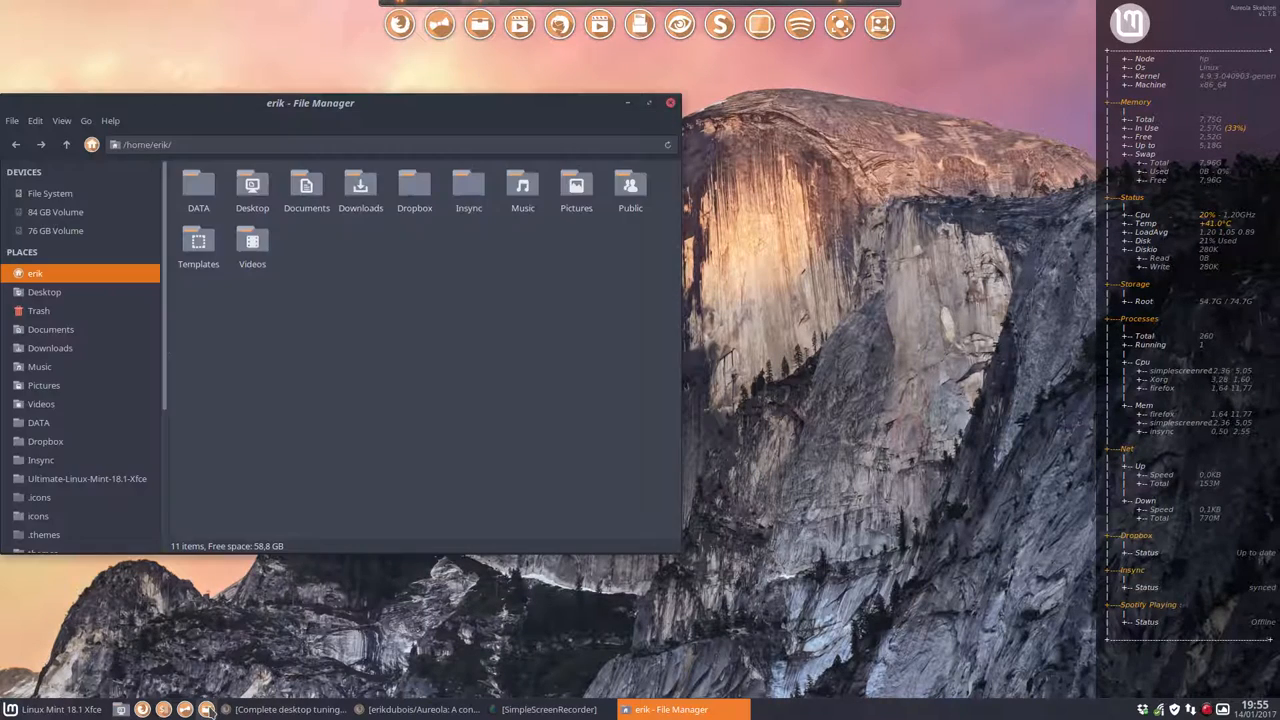
Navigate into the hidden .aureola/acros folder, select install-conky.sh and bring up the folder's context menu.
{"action": "left_click", "coordinate": [44, 384]}
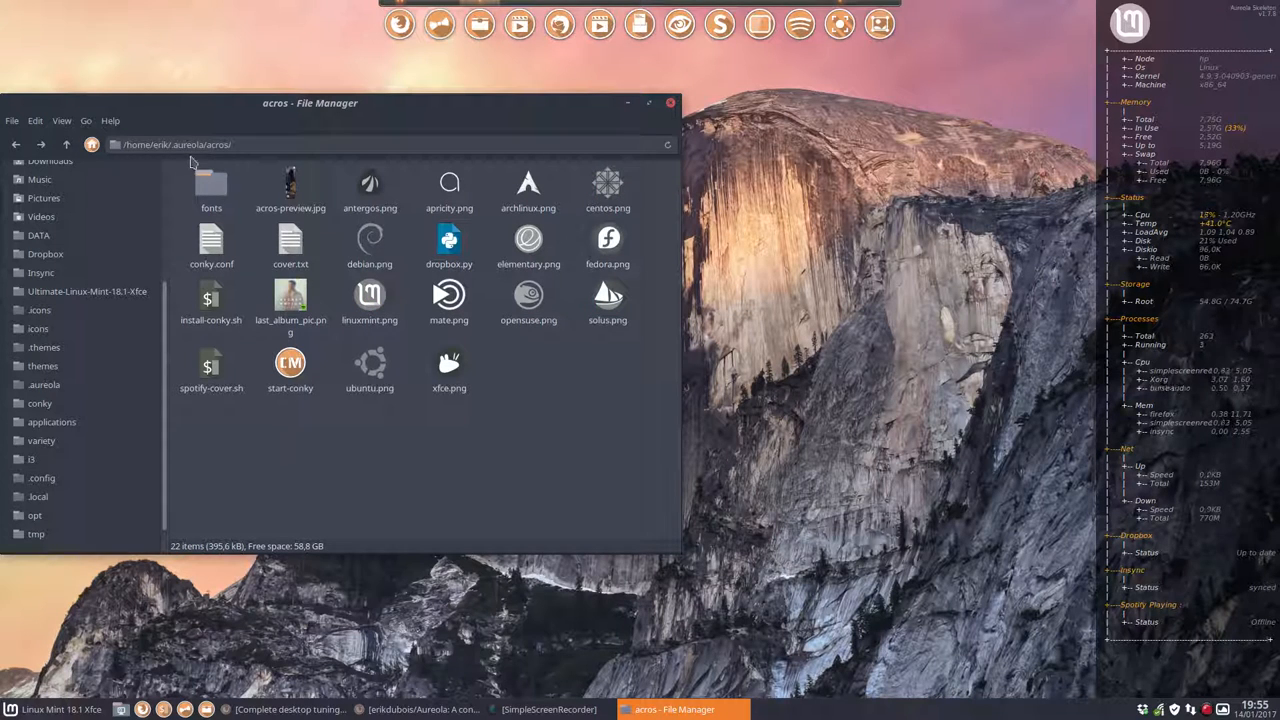
{"action": "left_click", "coordinate": [66, 144]}
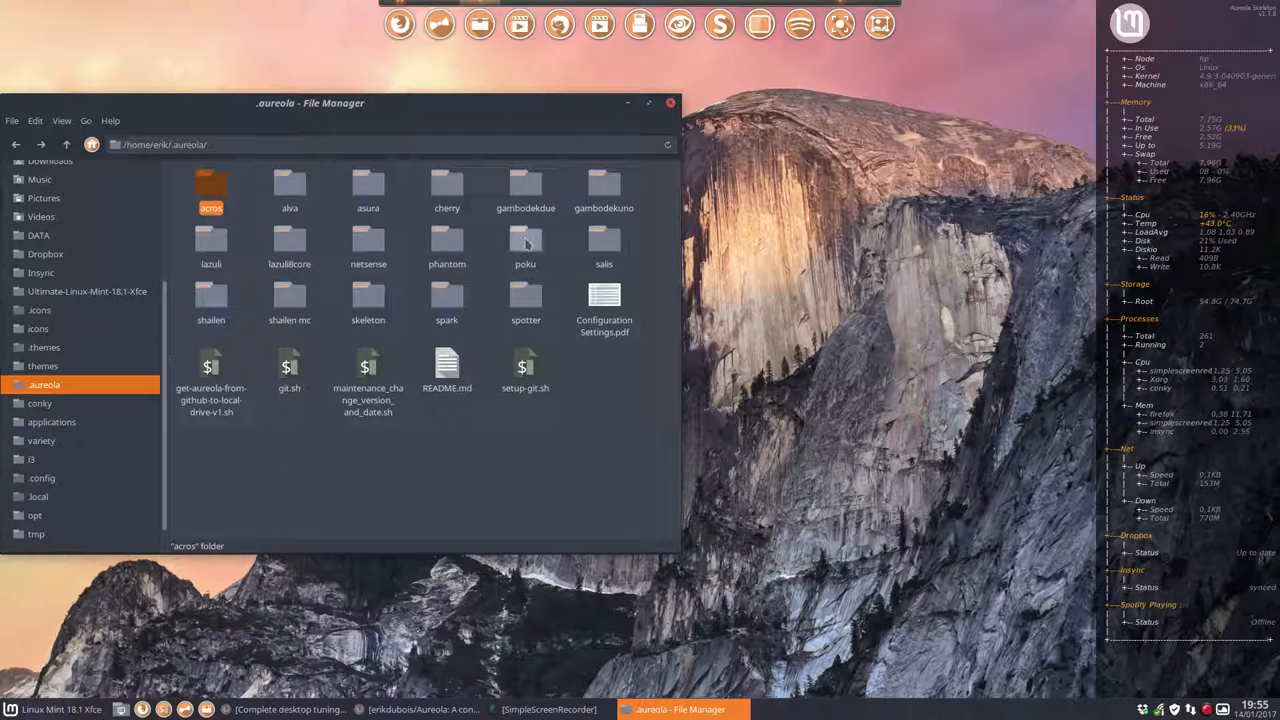
{"action": "double_click", "coordinate": [211, 185]}
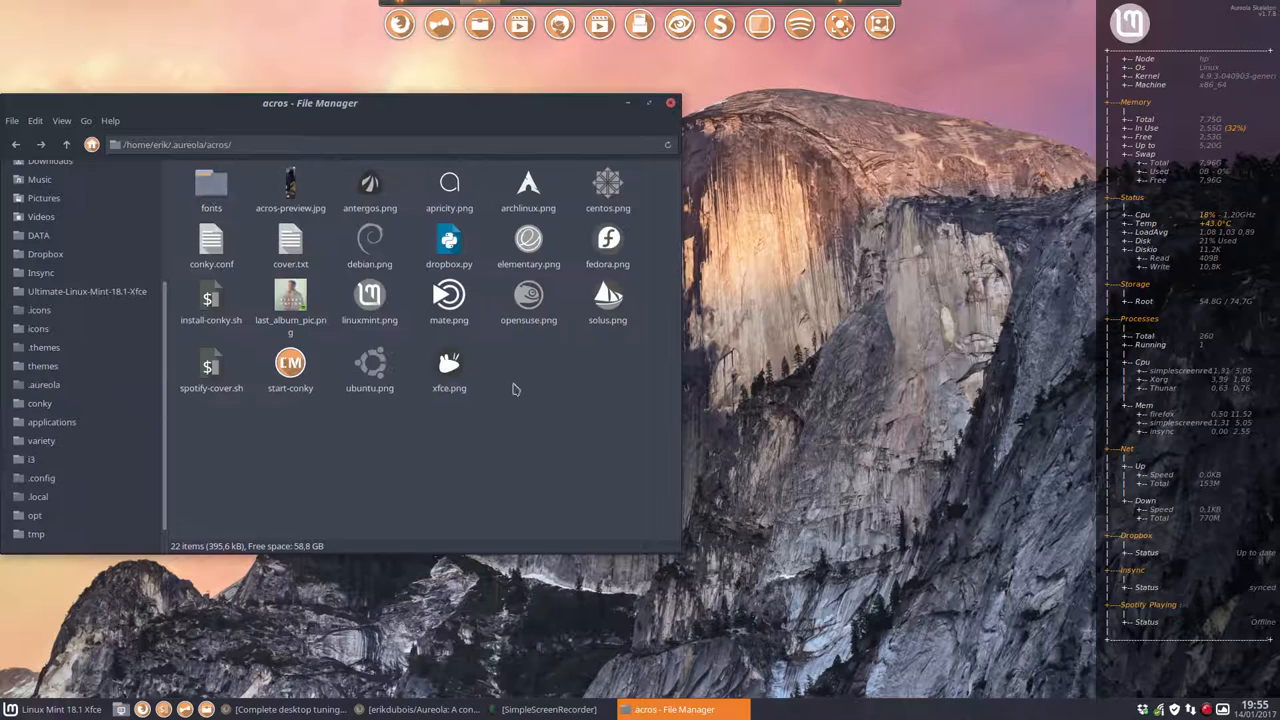
{"action": "mouse_move", "coordinate": [504, 430]}
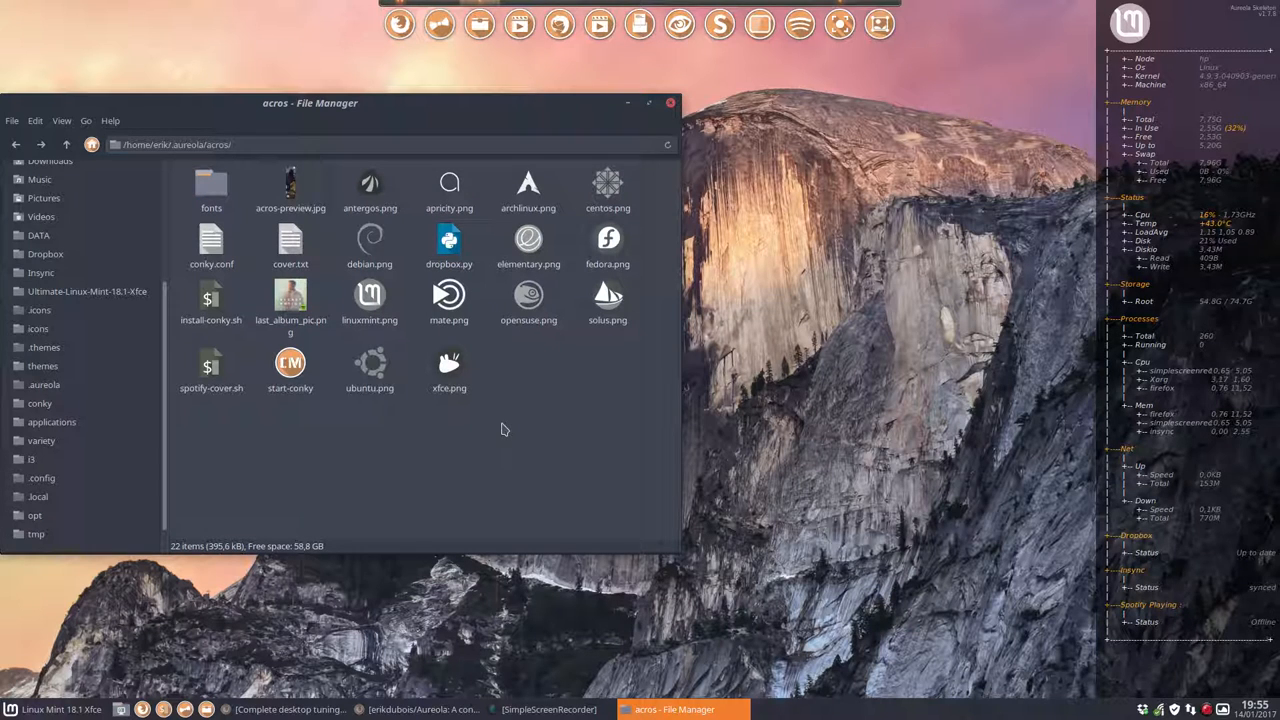
{"action": "mouse_move", "coordinate": [517, 431]}
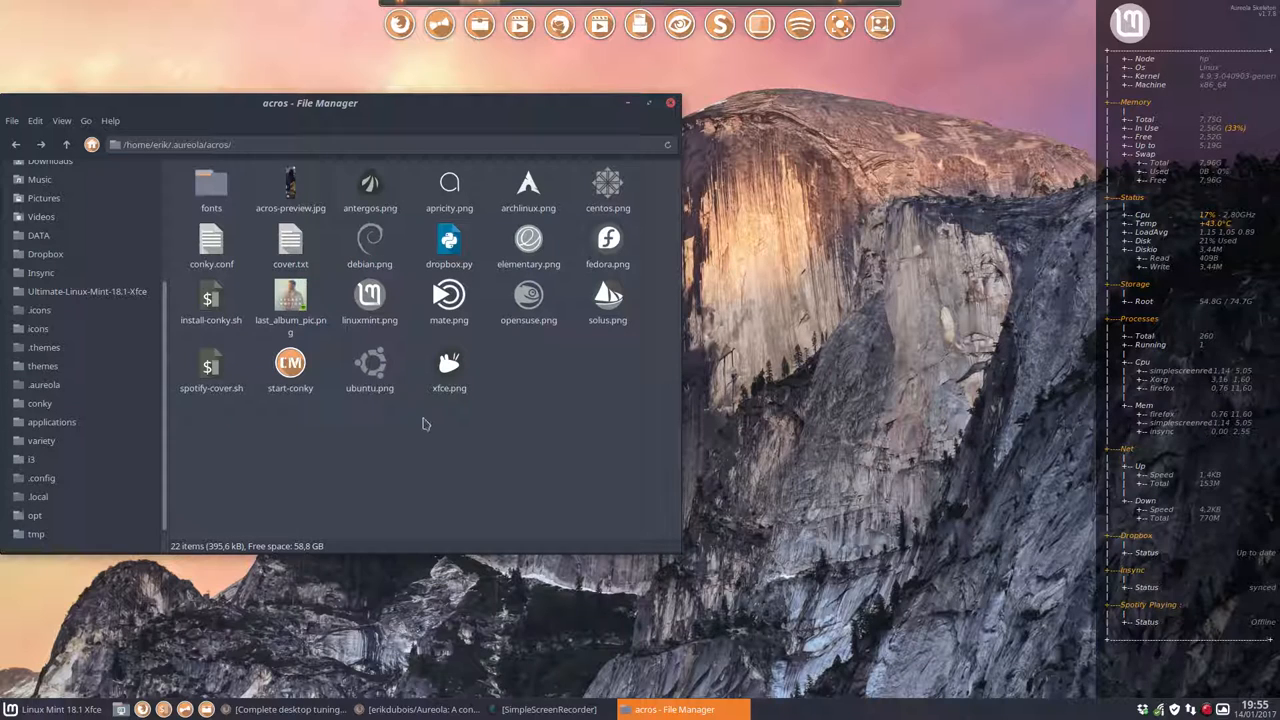
{"action": "left_click", "coordinate": [211, 300]}
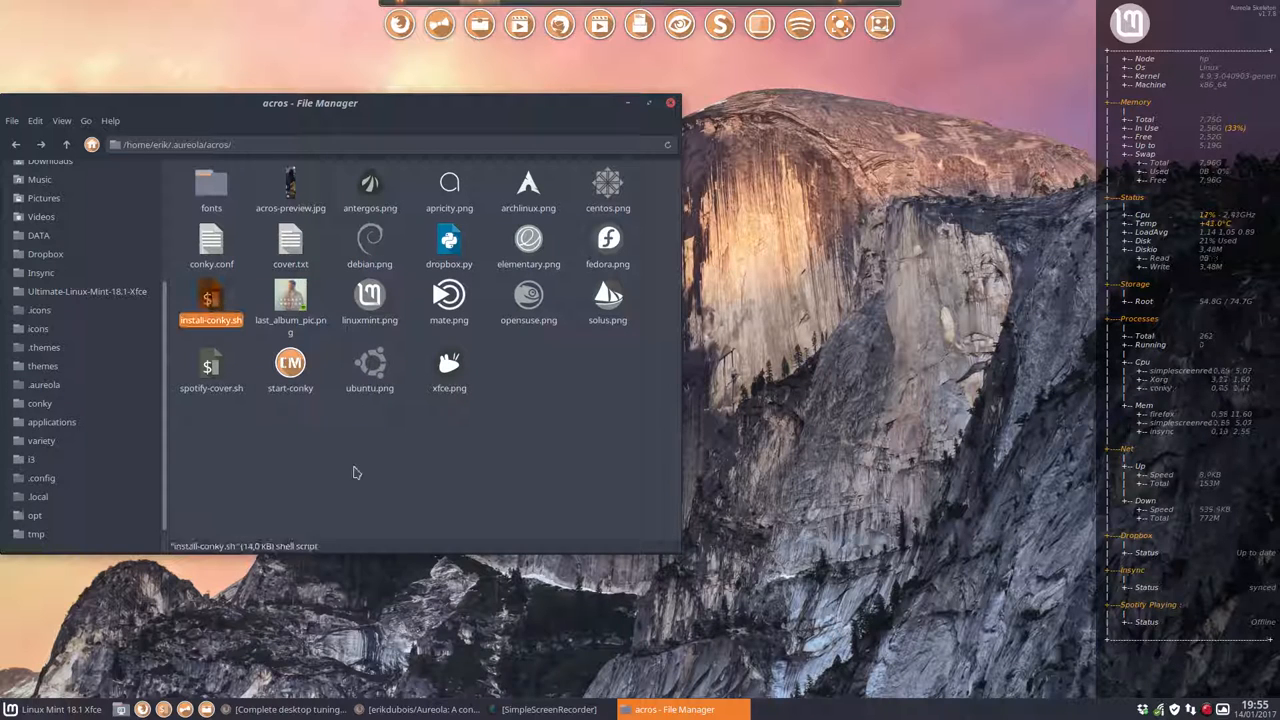
{"action": "right_click", "coordinate": [355, 472]}
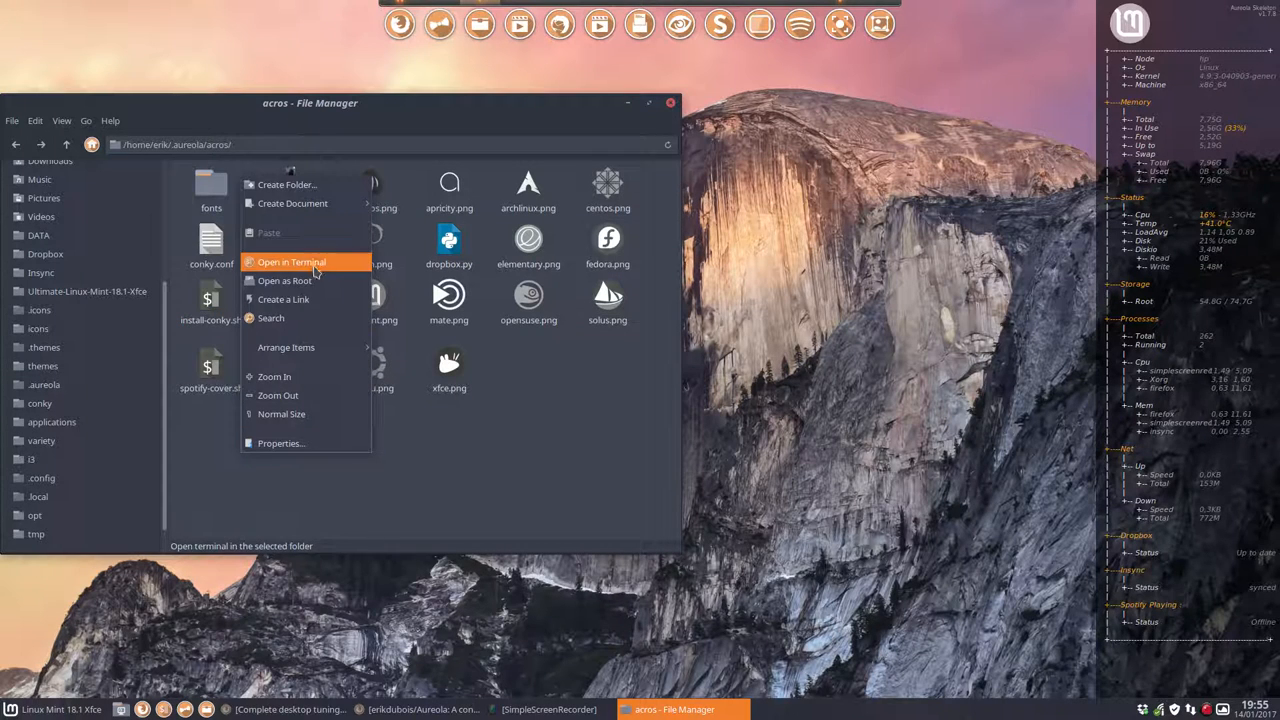
Run ./install-conky.sh in a terminal, answer y so the Acros conky starts, then close the terminal.
{"action": "left_click", "coordinate": [291, 261]}
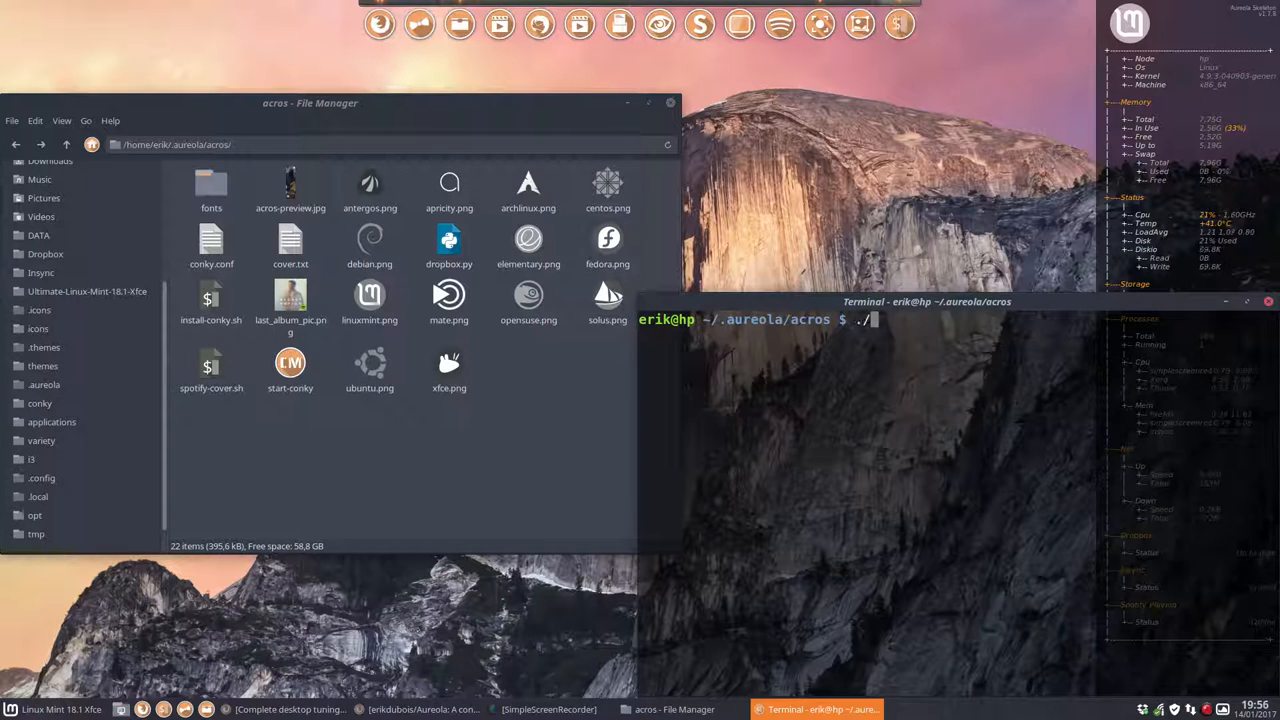
{"action": "type", "text": "install-conky.sh"}
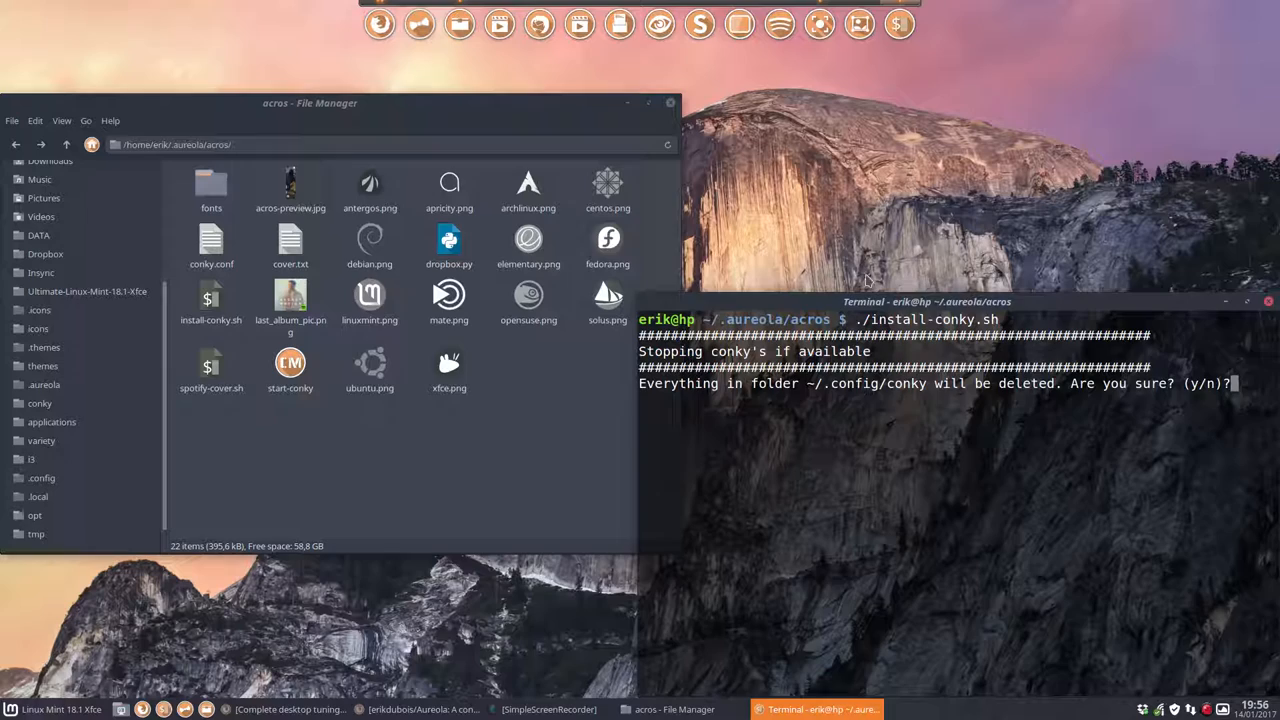
{"action": "left_click_drag", "start_coordinate": [925, 301], "coordinate": [595, 184]}
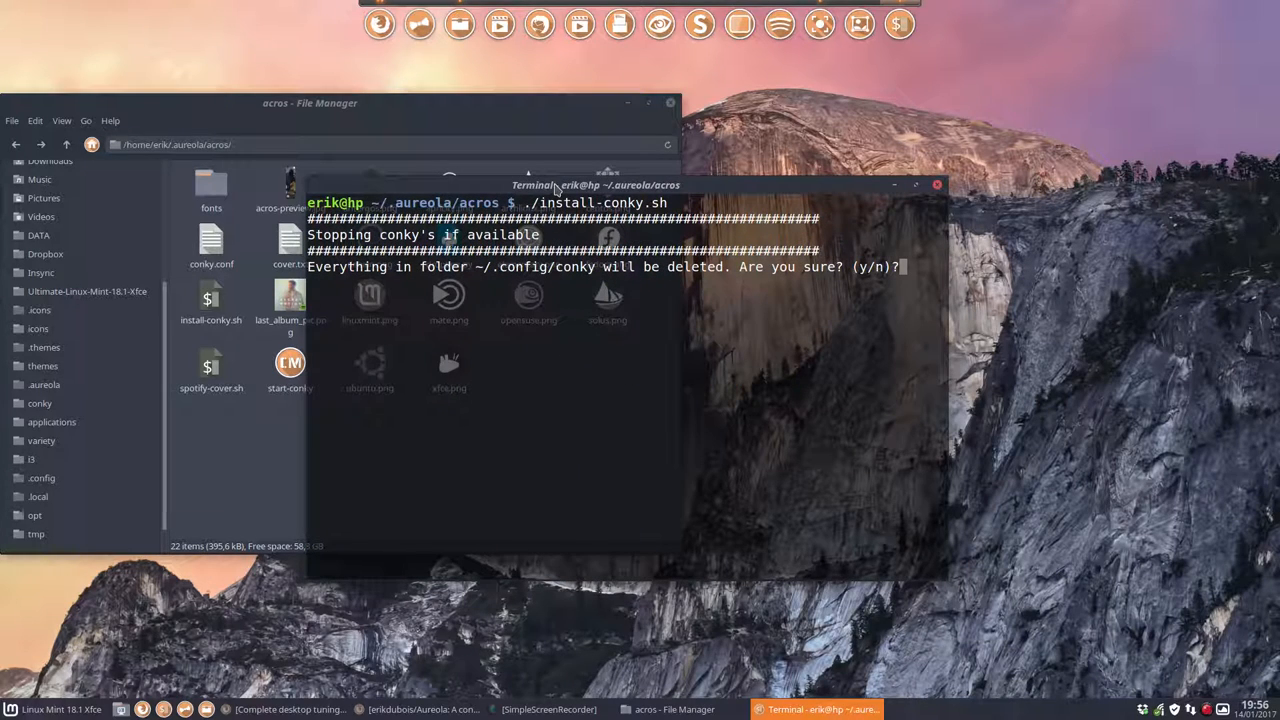
{"action": "type", "text": "y"}
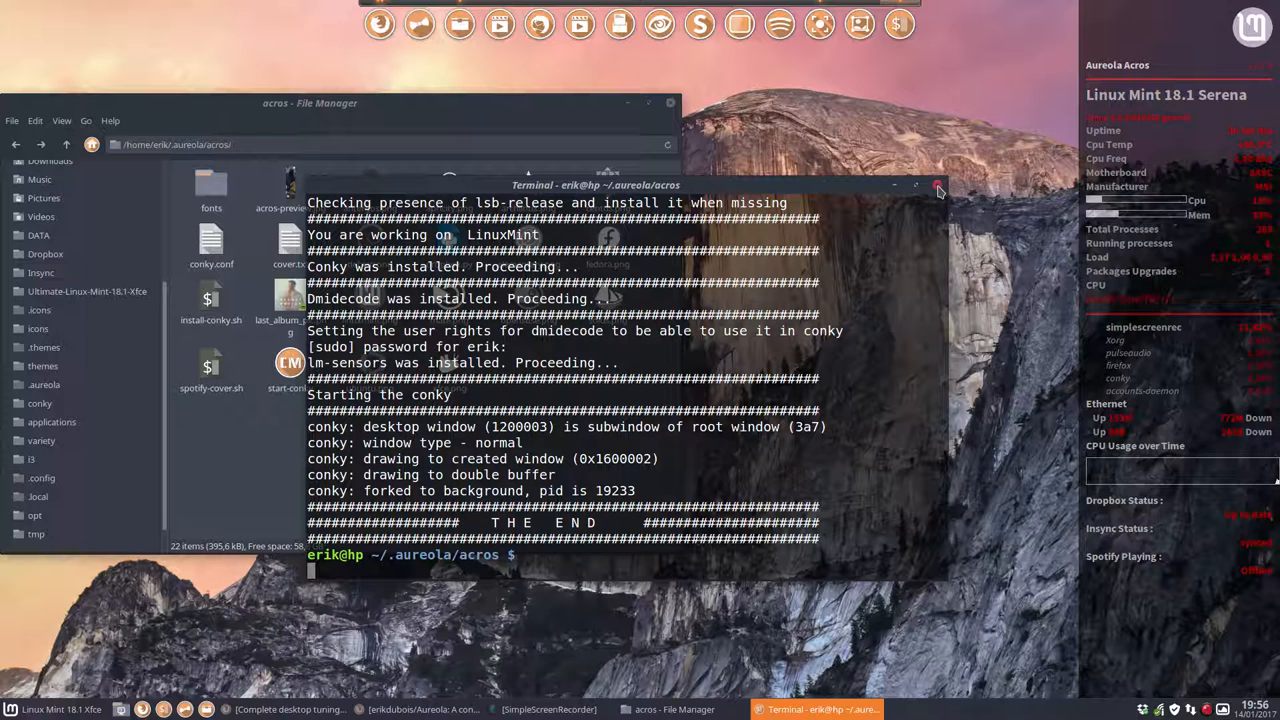
{"action": "left_click", "coordinate": [938, 187]}
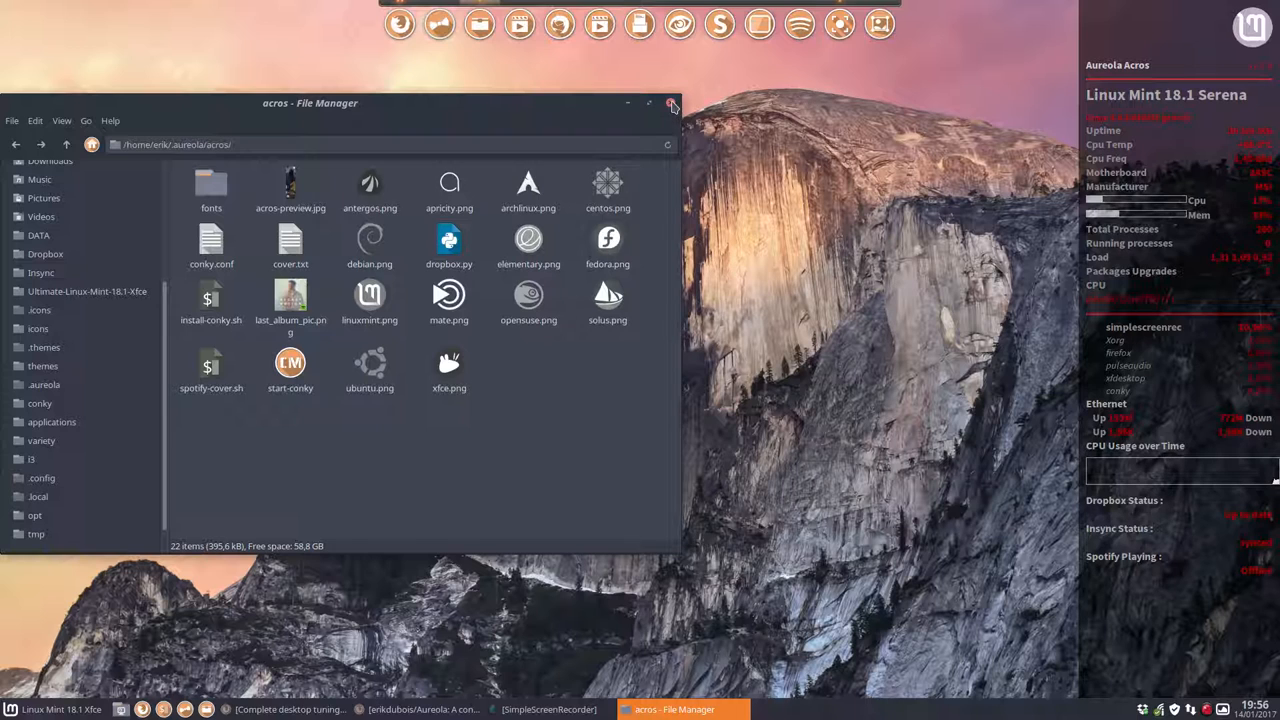
Close the acros window, launch Gpick and check the Tacao #F1A86F palette entry.
{"action": "left_click", "coordinate": [671, 103]}
{"action": "type", "text": "gpic"}
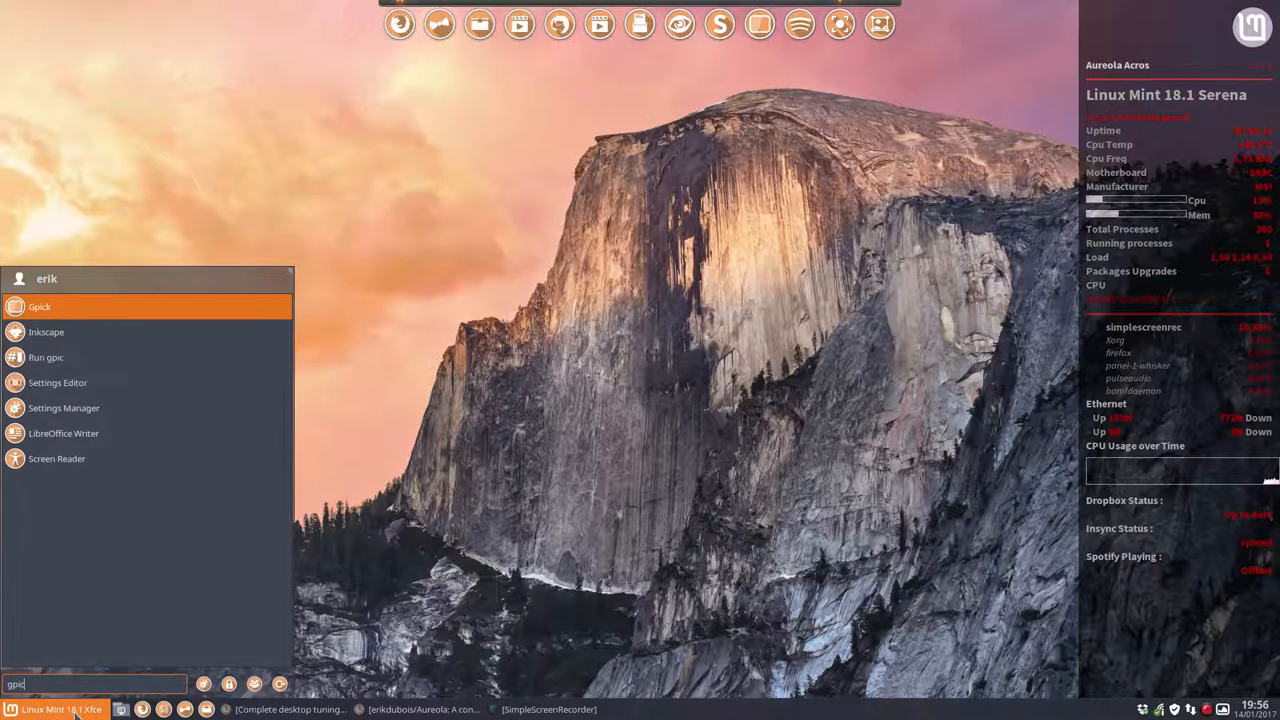
{"action": "left_click", "coordinate": [40, 306]}
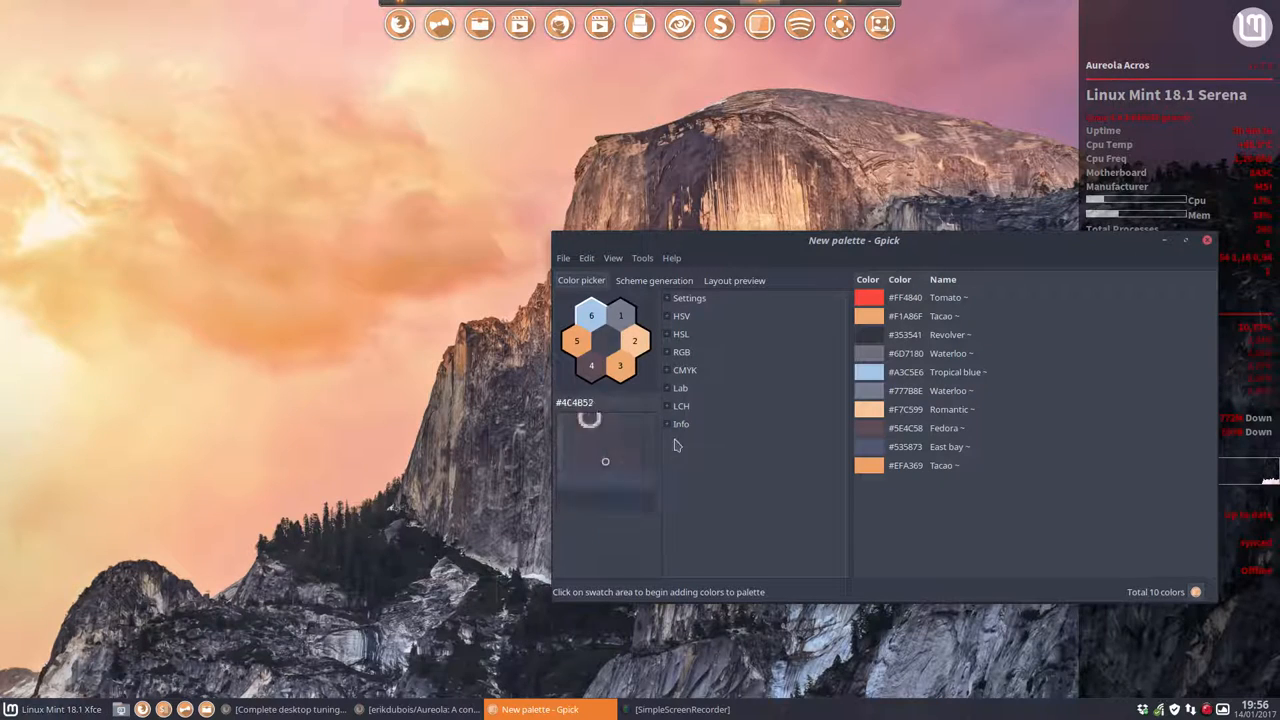
{"action": "right_click", "coordinate": [905, 316]}
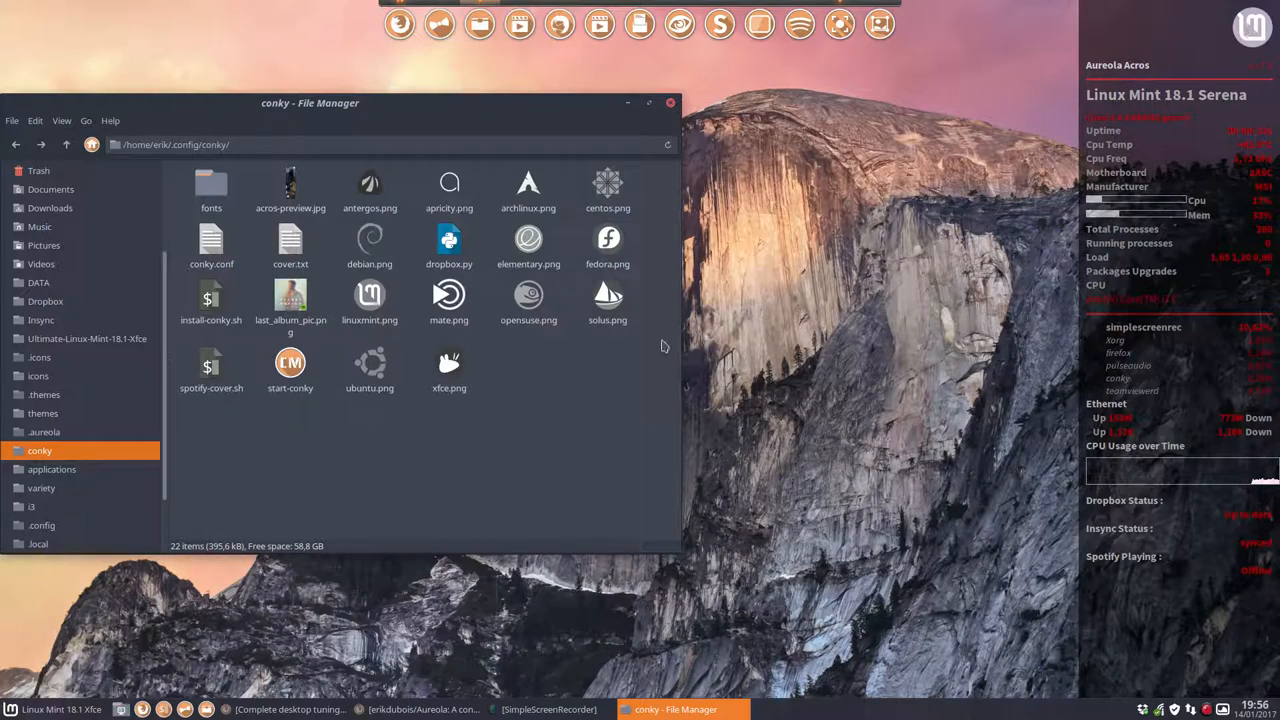
Edit conky.conf so color6 becomes F1A86F instead of aa0000, turning the accents orange.
{"action": "double_click", "coordinate": [211, 248]}
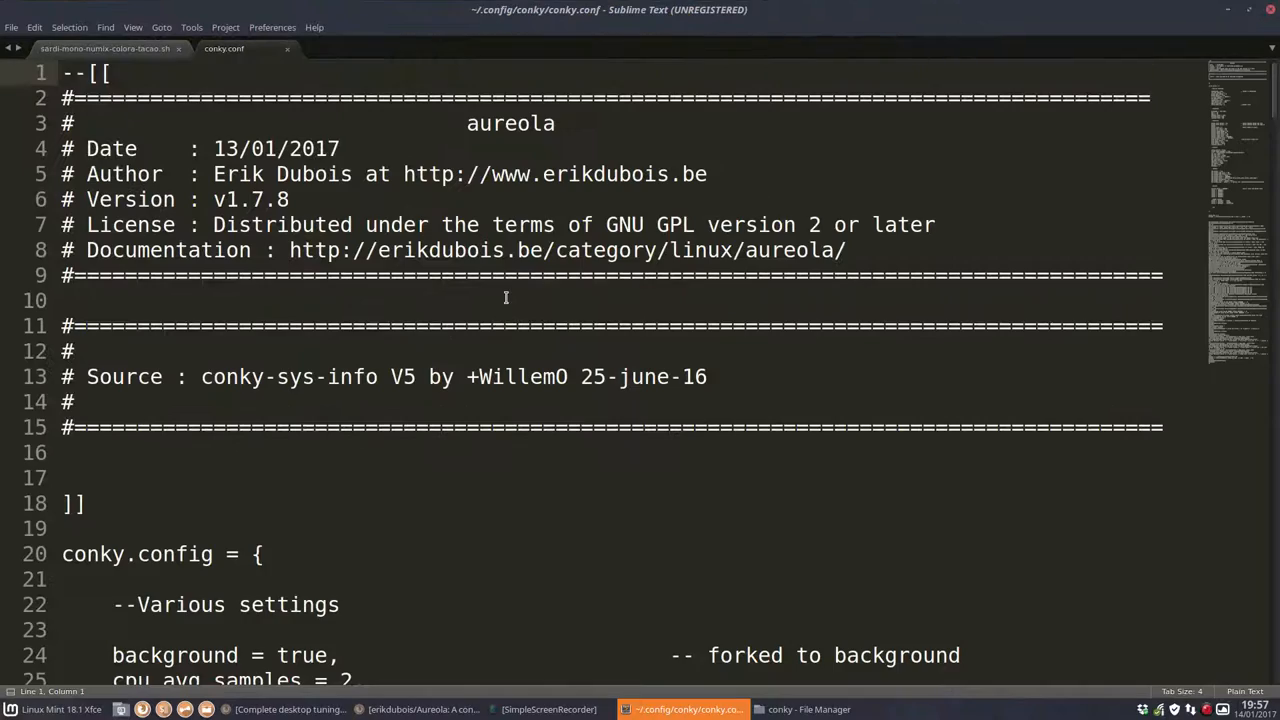
{"action": "scroll", "scroll_direction": "down", "scroll_amount": 3}
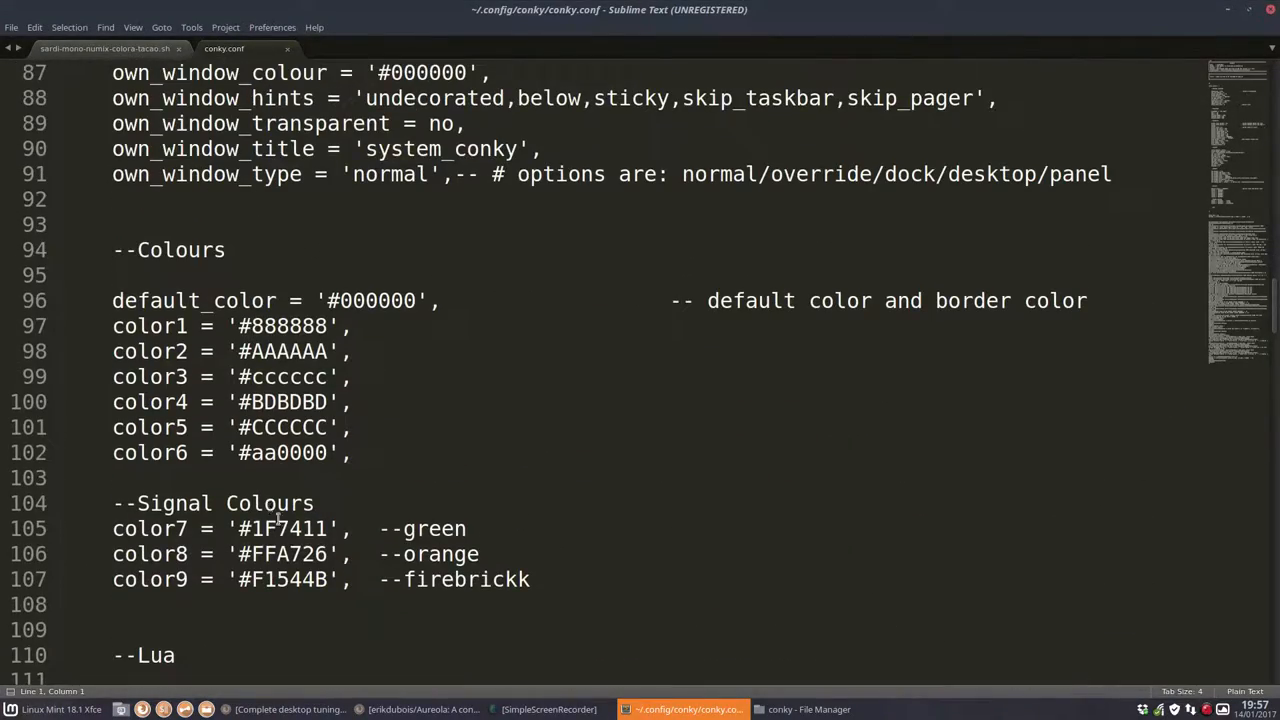
{"action": "double_click", "coordinate": [286, 452]}
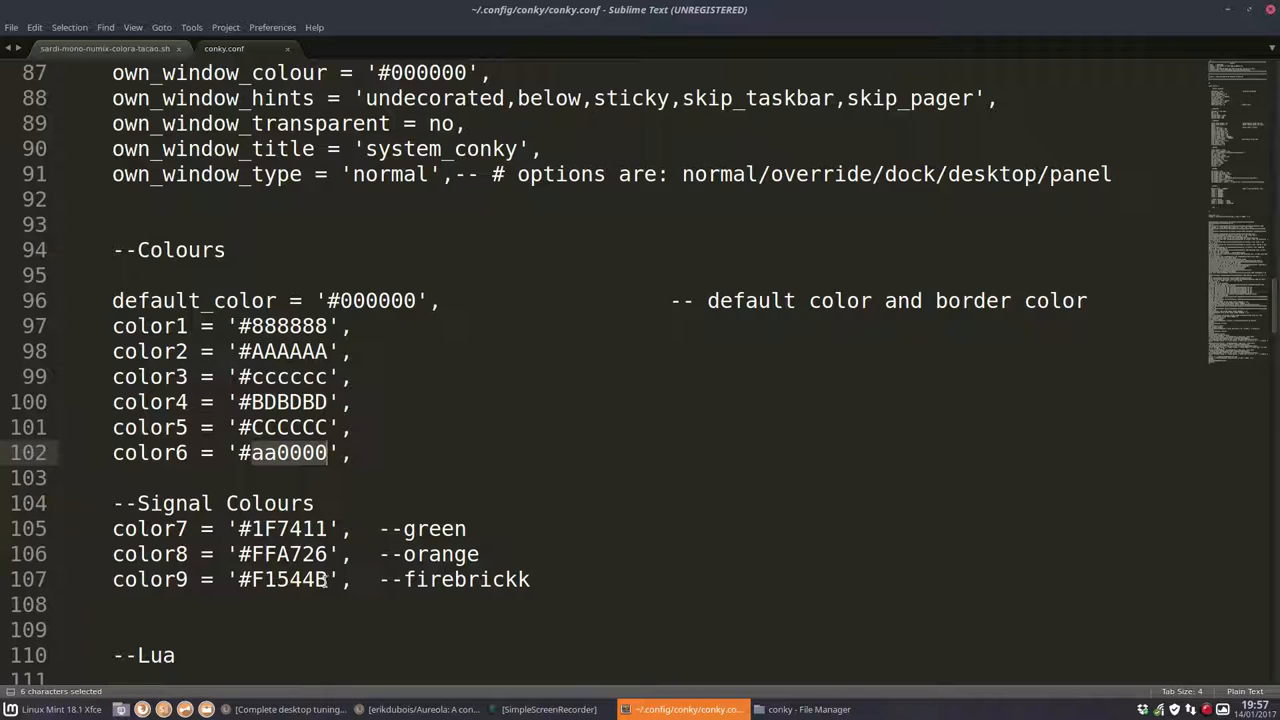
{"action": "type", "text": "F1A86F"}
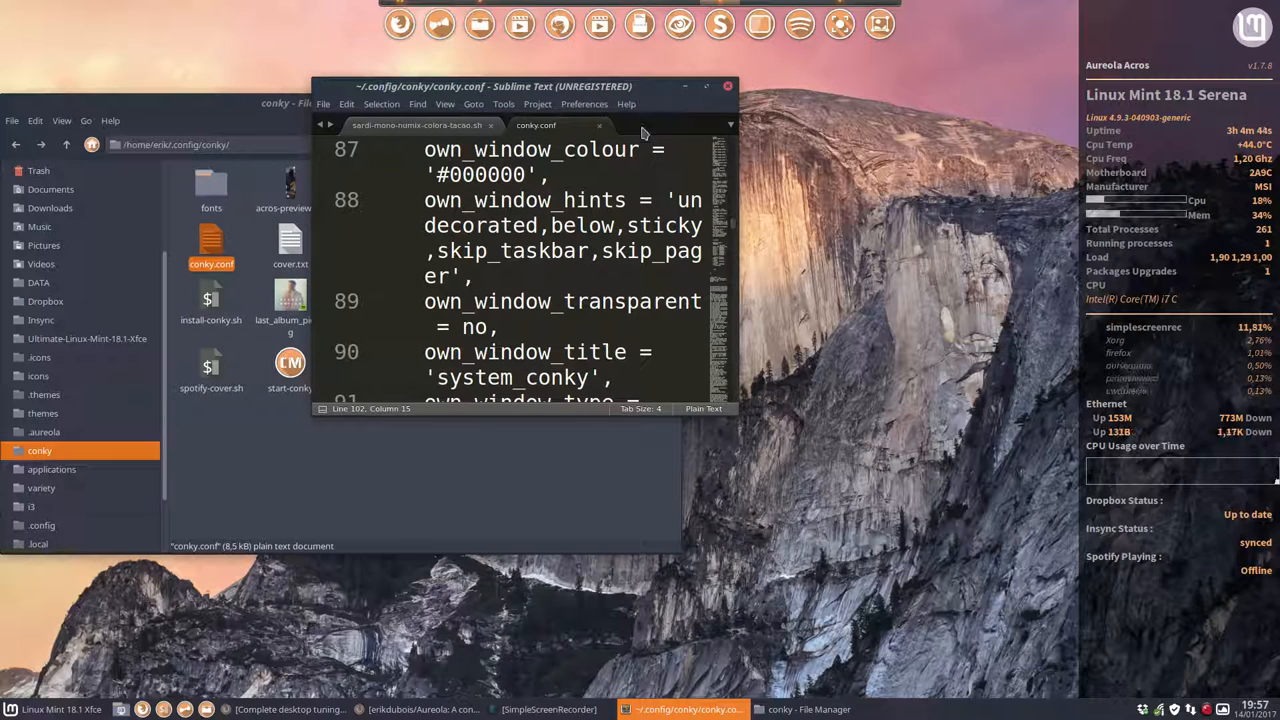
Change the conky image path from linuxmint.png to xfce.png and save conky.conf.
{"action": "left_click", "coordinate": [706, 86]}
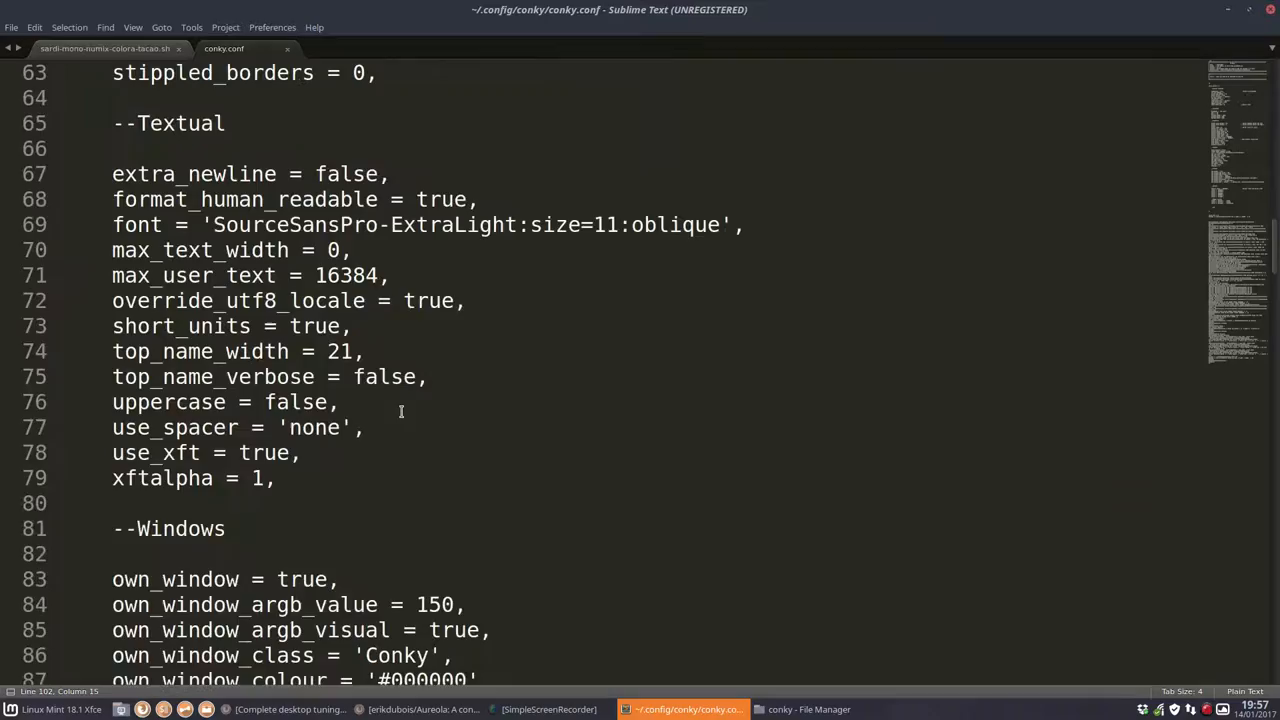
{"action": "scroll", "scroll_direction": "down", "scroll_amount": 3}
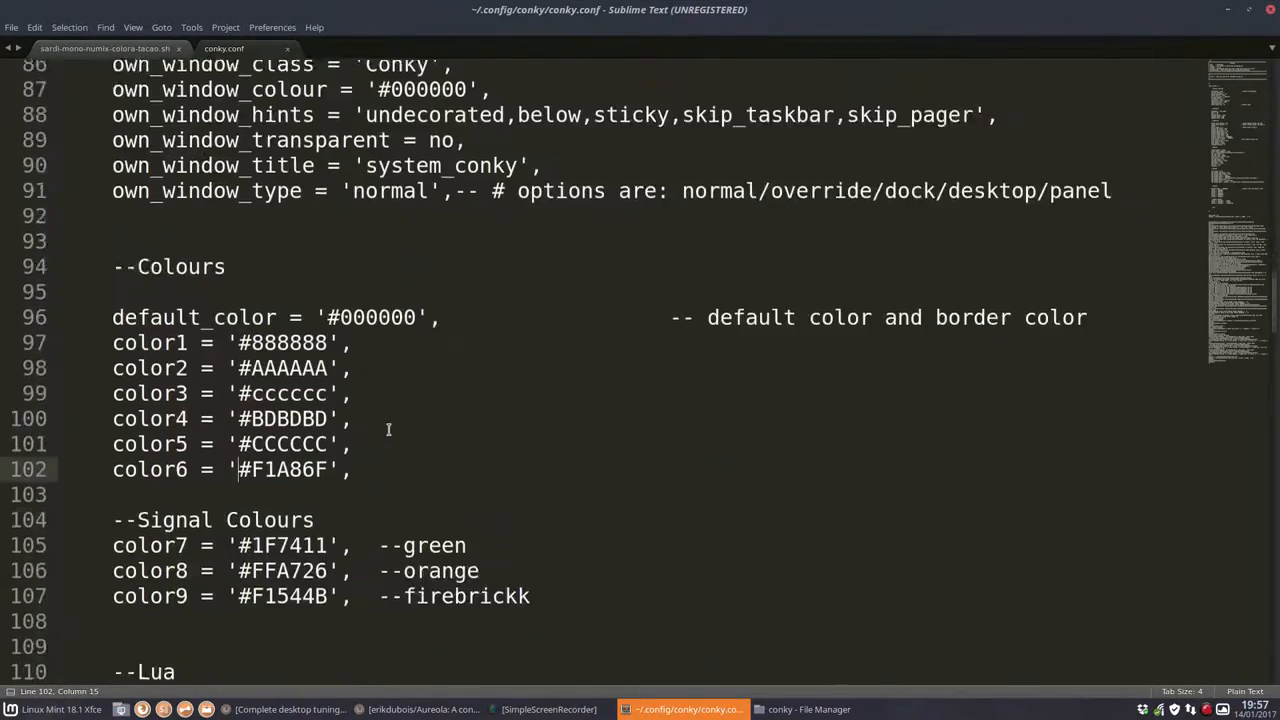
{"action": "scroll", "scroll_direction": "down", "scroll_amount": 3}
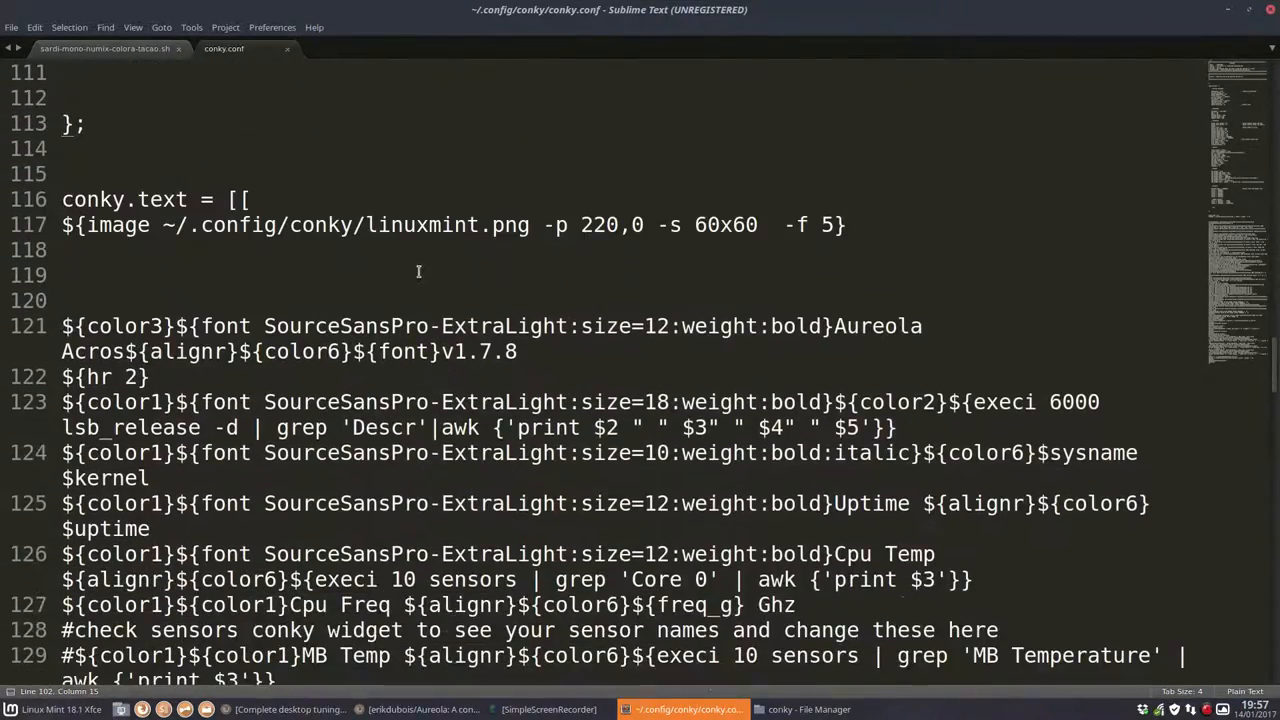
{"action": "type", "text": "a"}
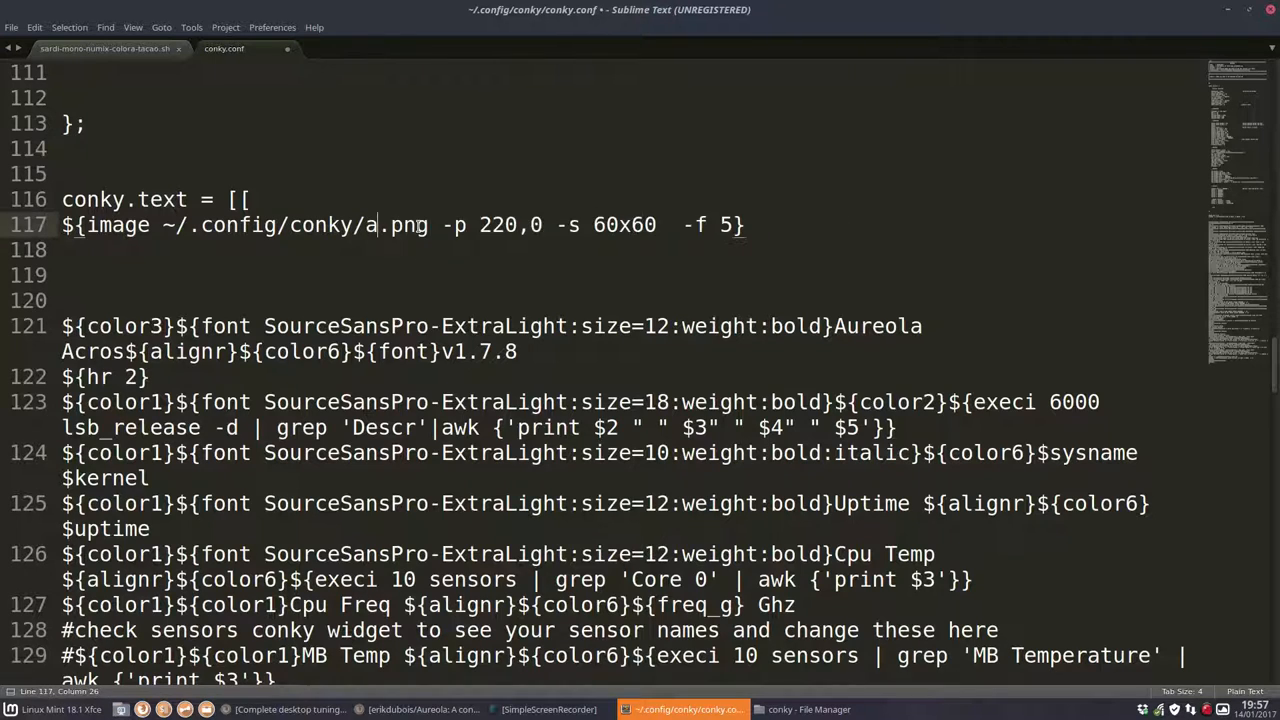
{"action": "type", "text": "rchlin"}
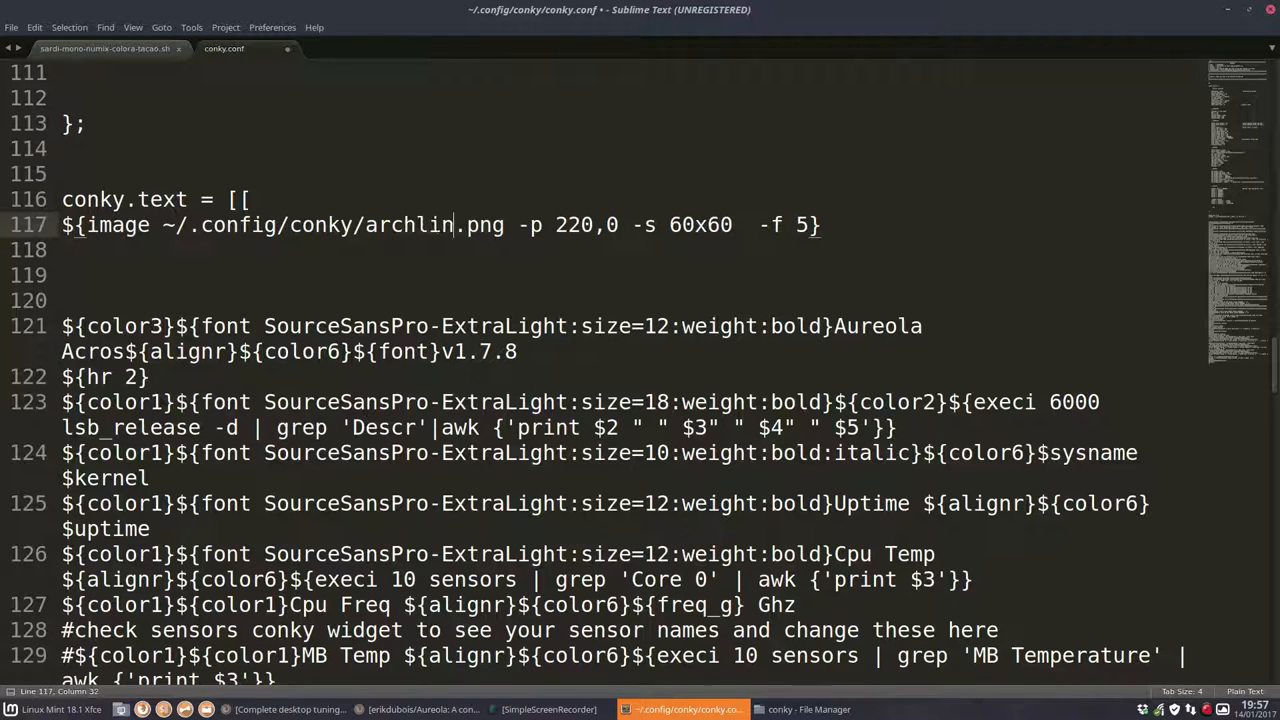
{"action": "type", "text": "ux"}
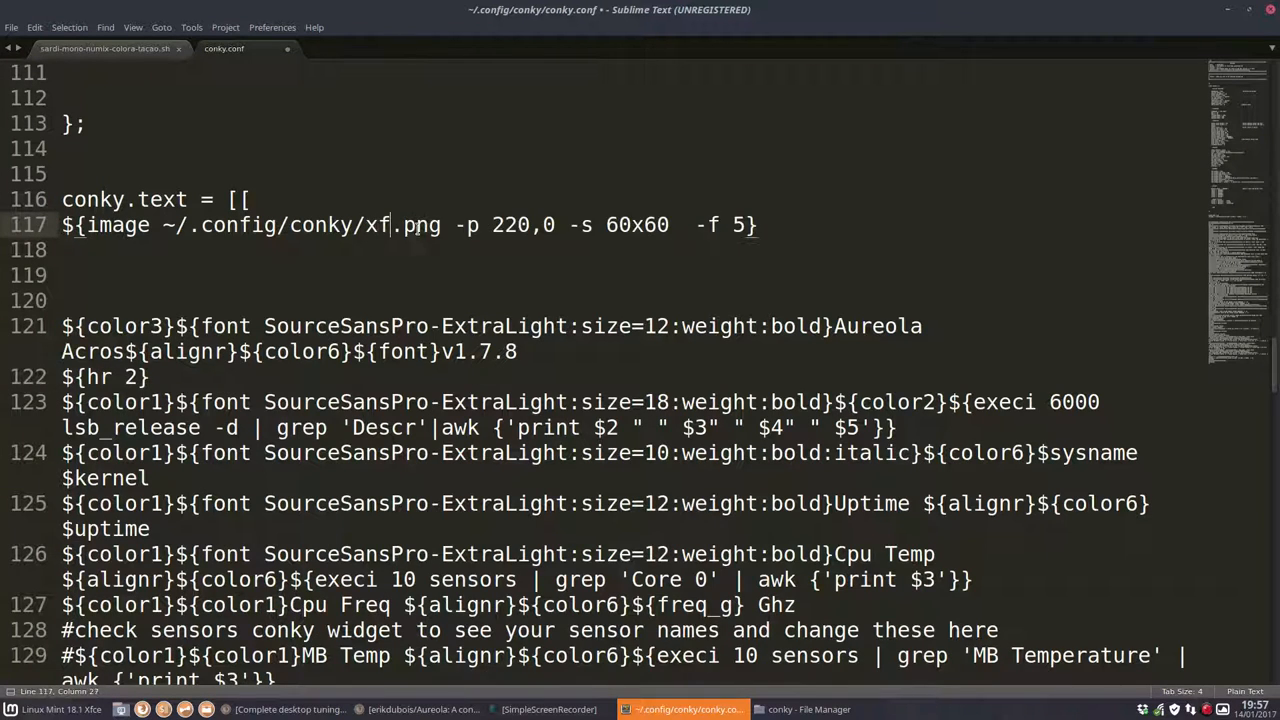
{"action": "type", "text": "ce"}
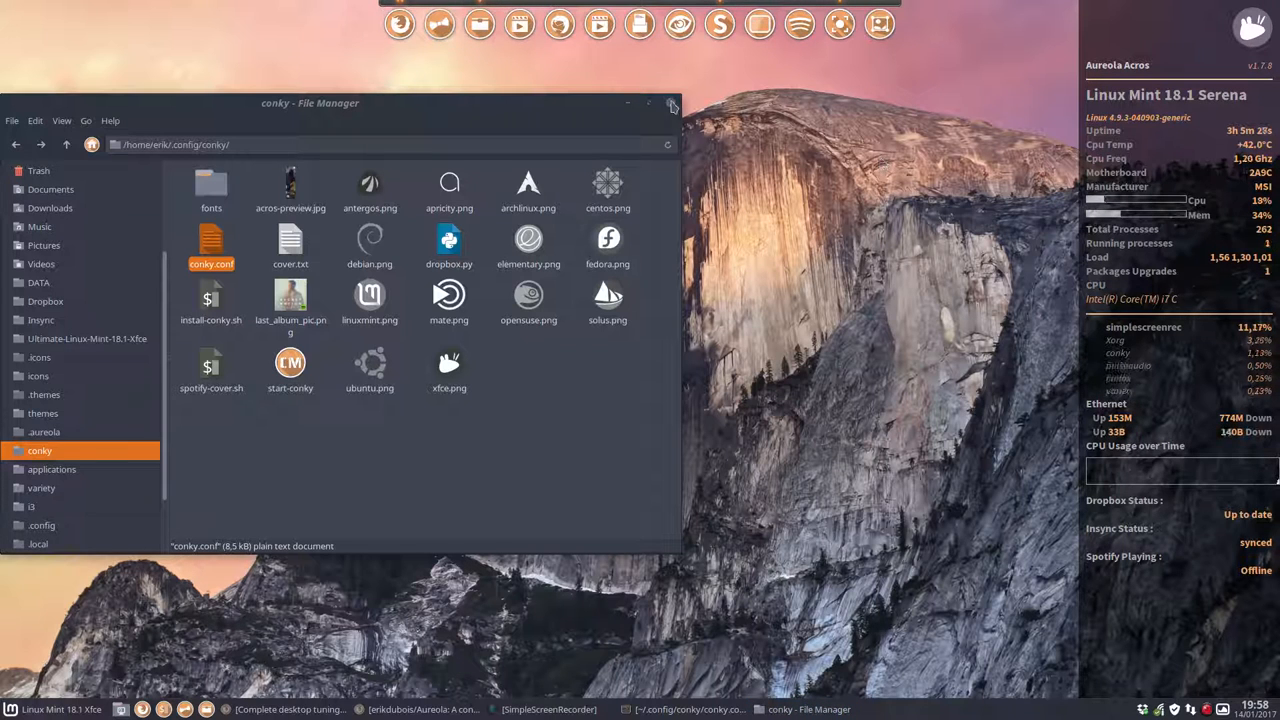
Close the conky folder window and reposition the new home-folder file manager window.
{"action": "left_click", "coordinate": [672, 104]}
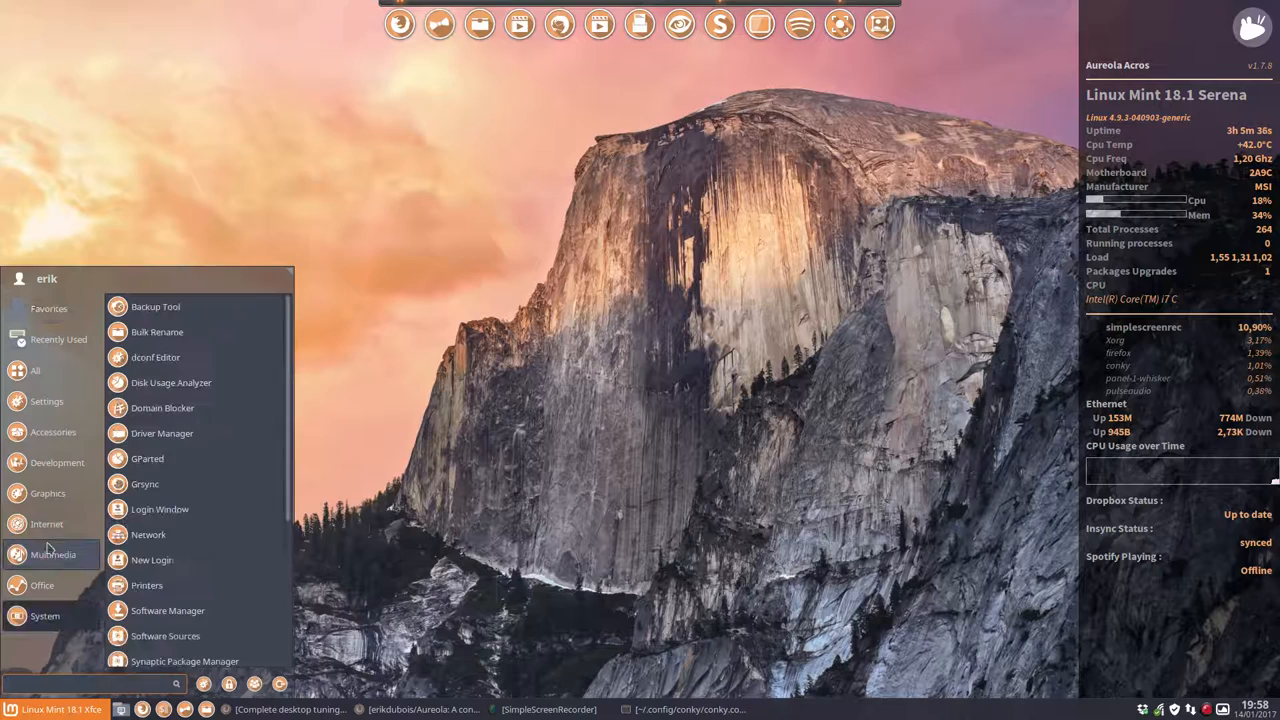
{"action": "mouse_move", "coordinate": [167, 610]}
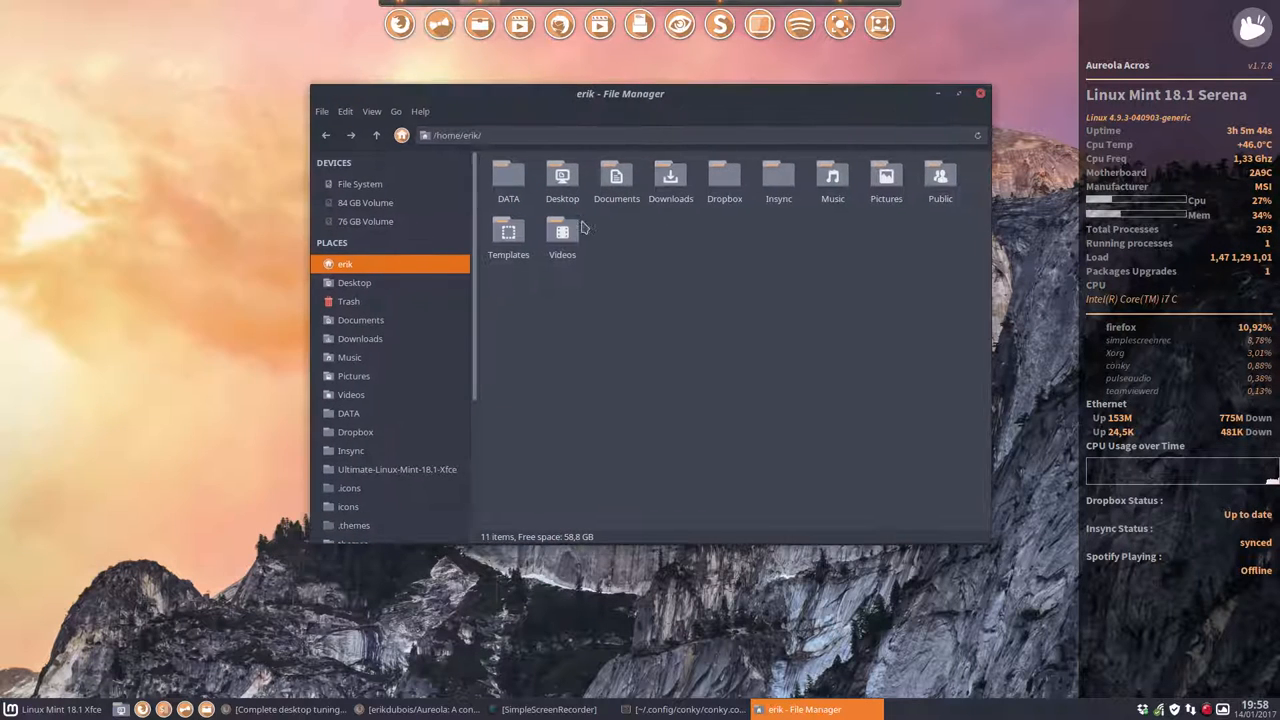
{"action": "mouse_move", "coordinate": [875, 296]}
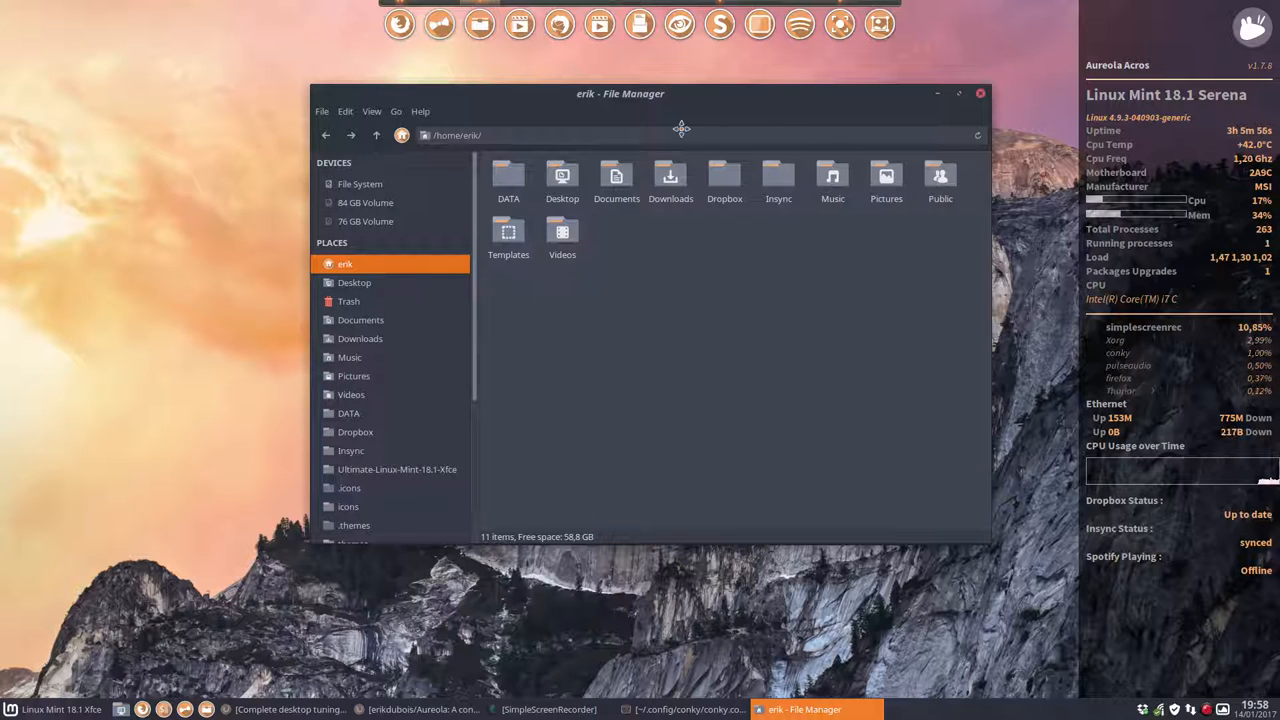
{"action": "left_click_drag", "start_coordinate": [620, 93], "coordinate": [590, 153]}
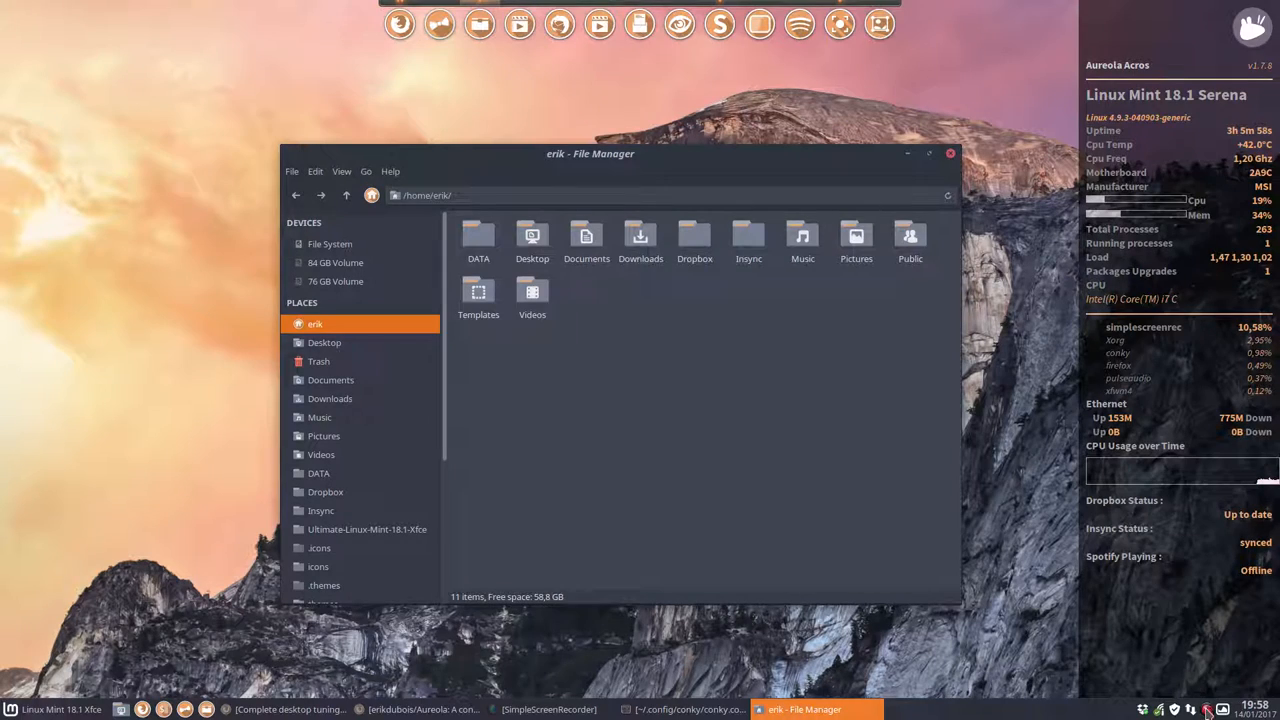